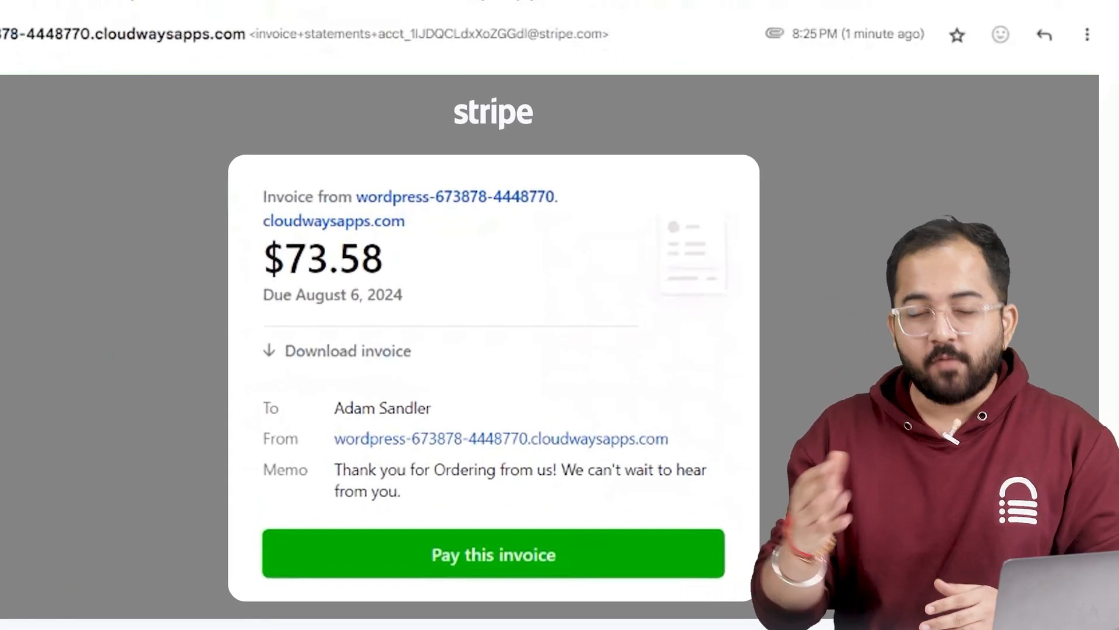
{"action": "mouse_move", "coordinate": [571, 572]}
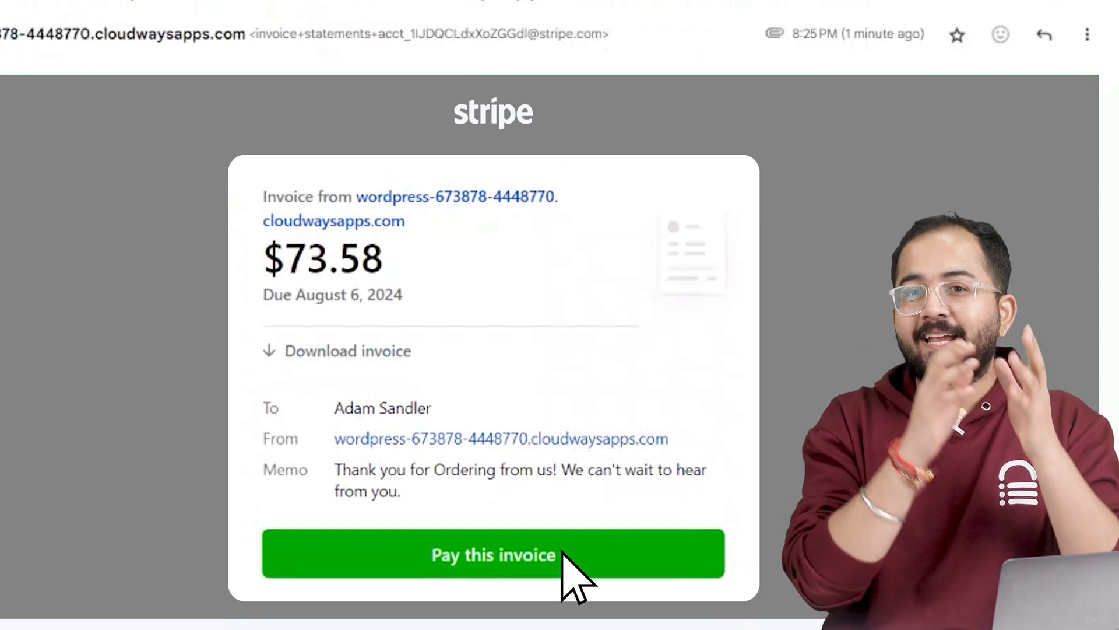
Open the payment page from the $73.58 Stripe invoice email in Gmail
{"action": "left_click", "coordinate": [492, 553]}
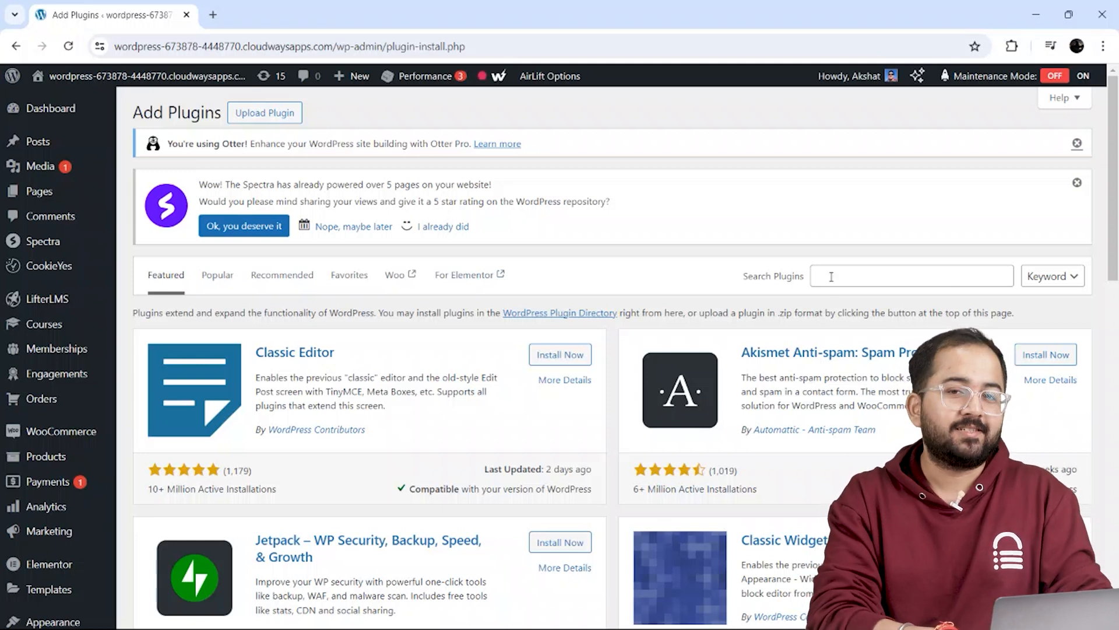
Search plugins for 'stripe' and install WooCommerce Stripe Payment Gateway
{"action": "type", "text": "stripe"}
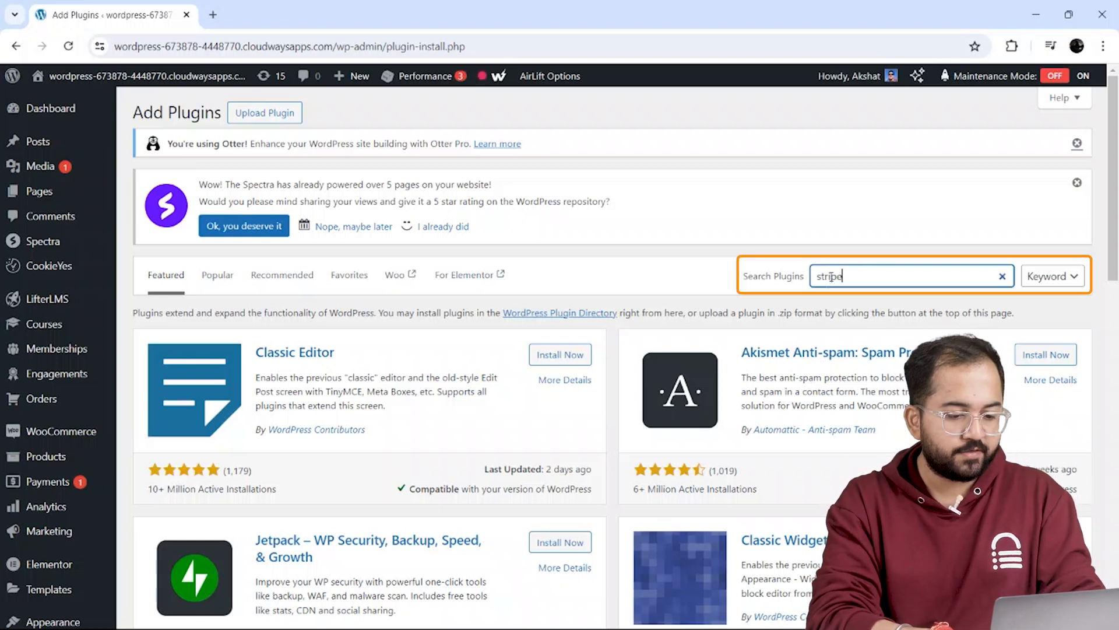
{"action": "key", "text": "Enter"}
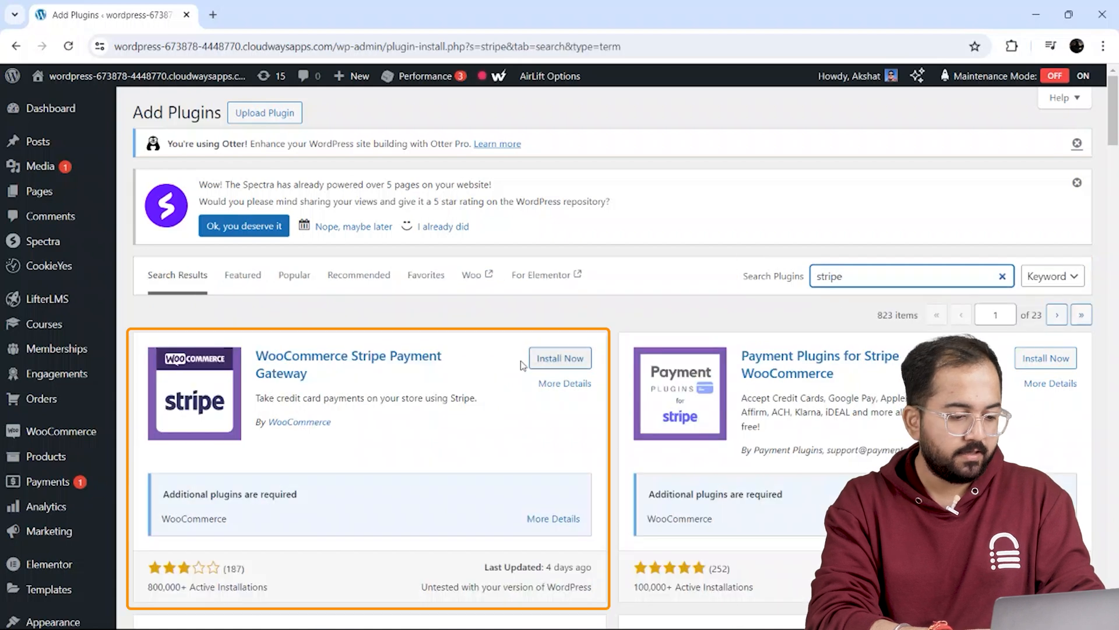
{"action": "left_click", "coordinate": [560, 358]}
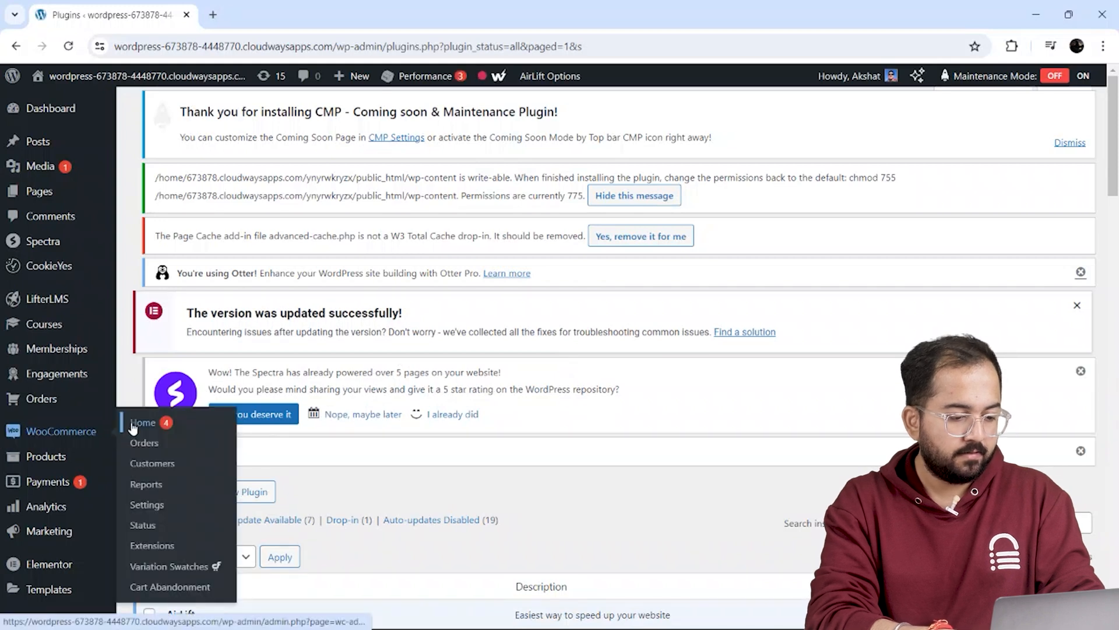
Begin Stripe setup under WooCommerce Payments settings, then go to stripe.com in a new tab
{"action": "left_click", "coordinate": [147, 505]}
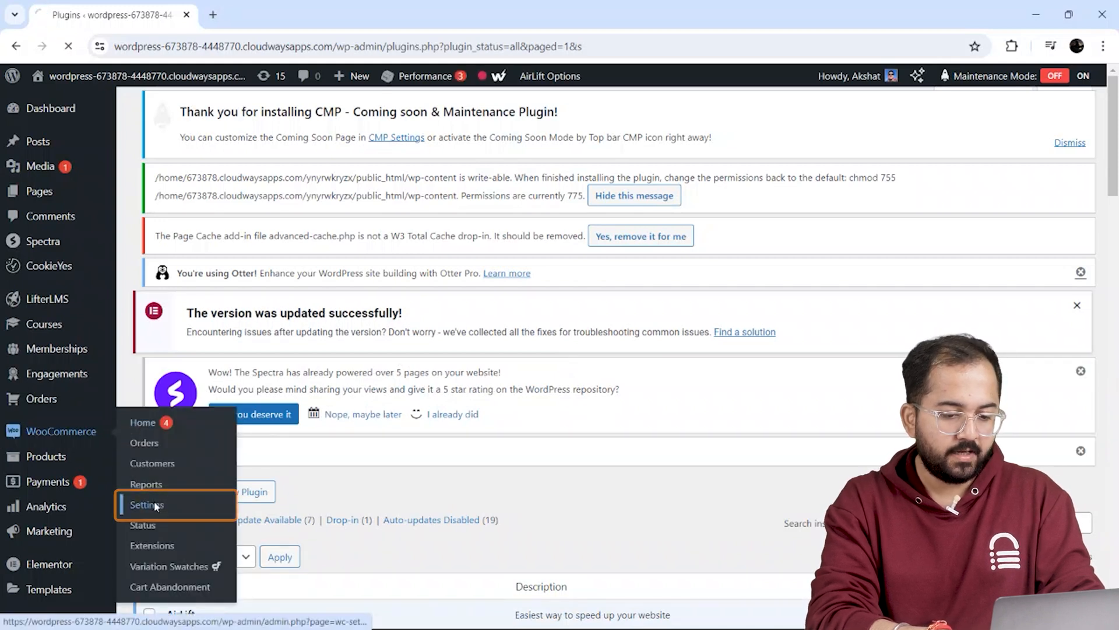
{"action": "left_click", "coordinate": [145, 504]}
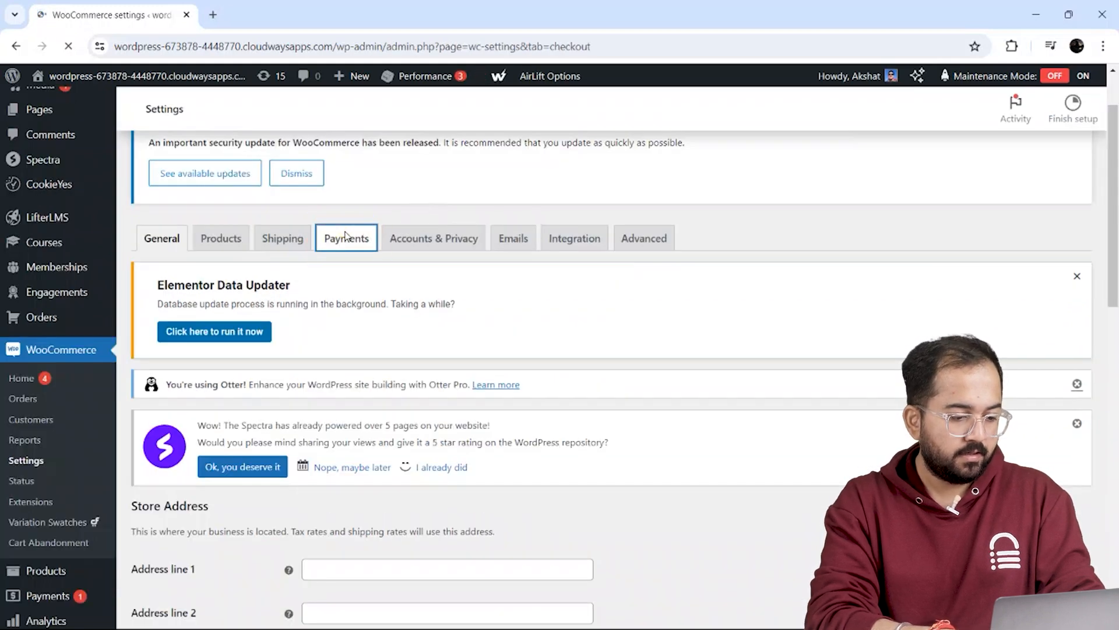
{"action": "left_click", "coordinate": [346, 237]}
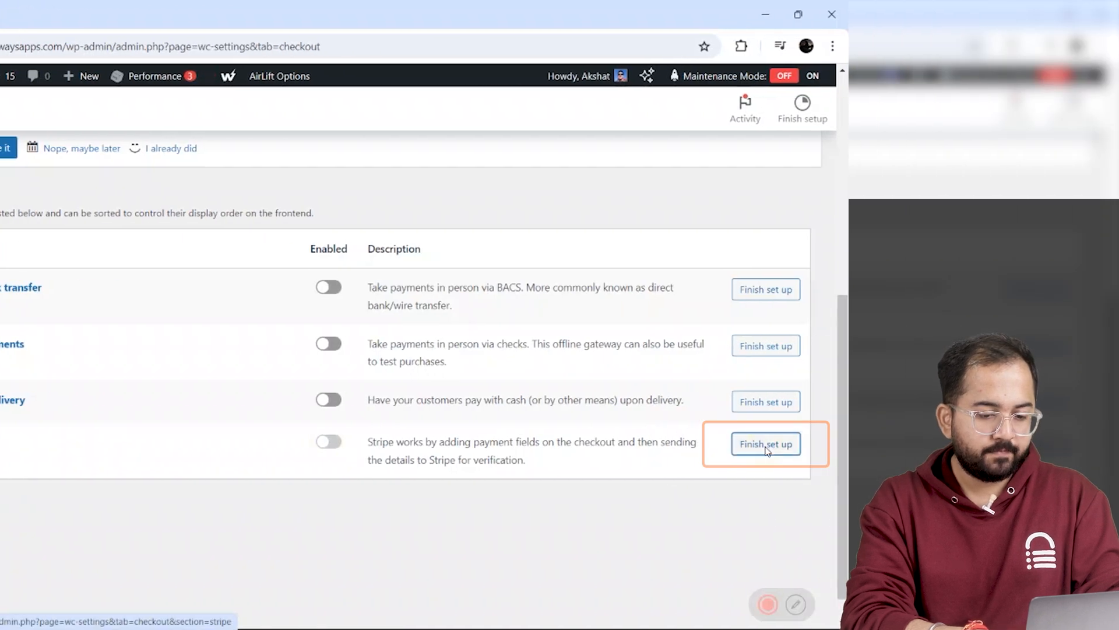
{"action": "left_click", "coordinate": [765, 443]}
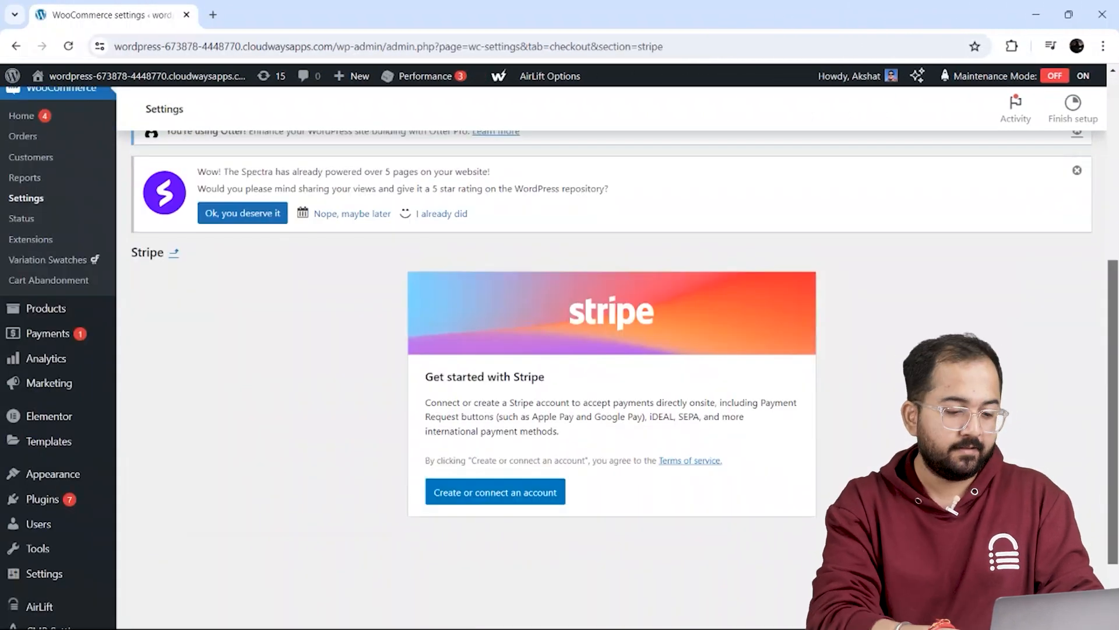
{"action": "type", "text": "stripe.com/dashboard"}
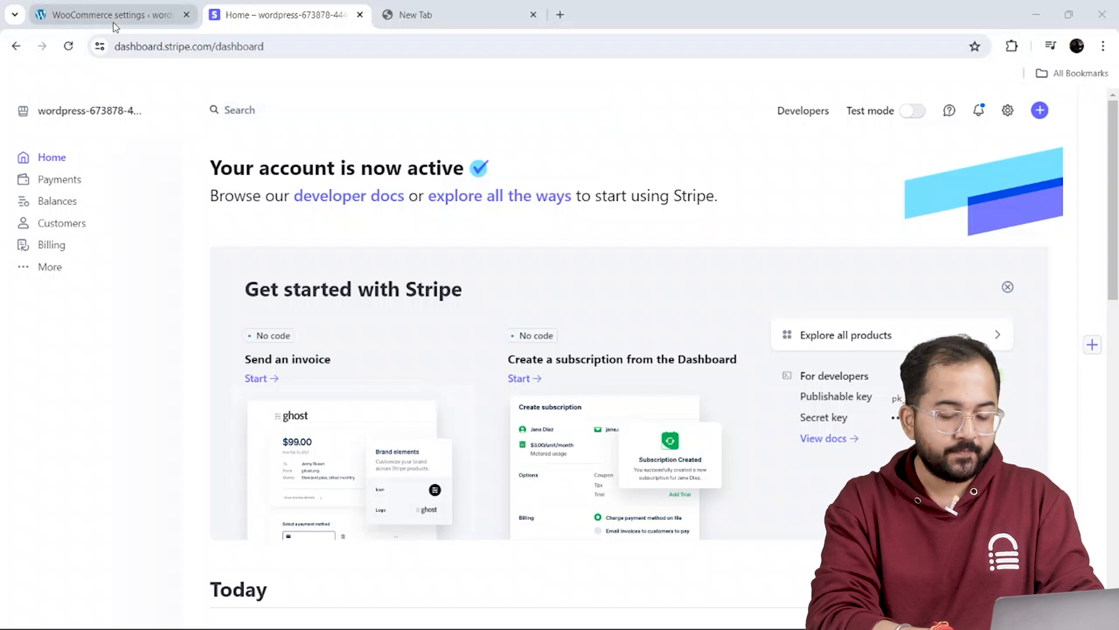
Connect the WooCommerce store to the existing Stripe account and authorize the link
{"action": "left_click", "coordinate": [107, 14]}
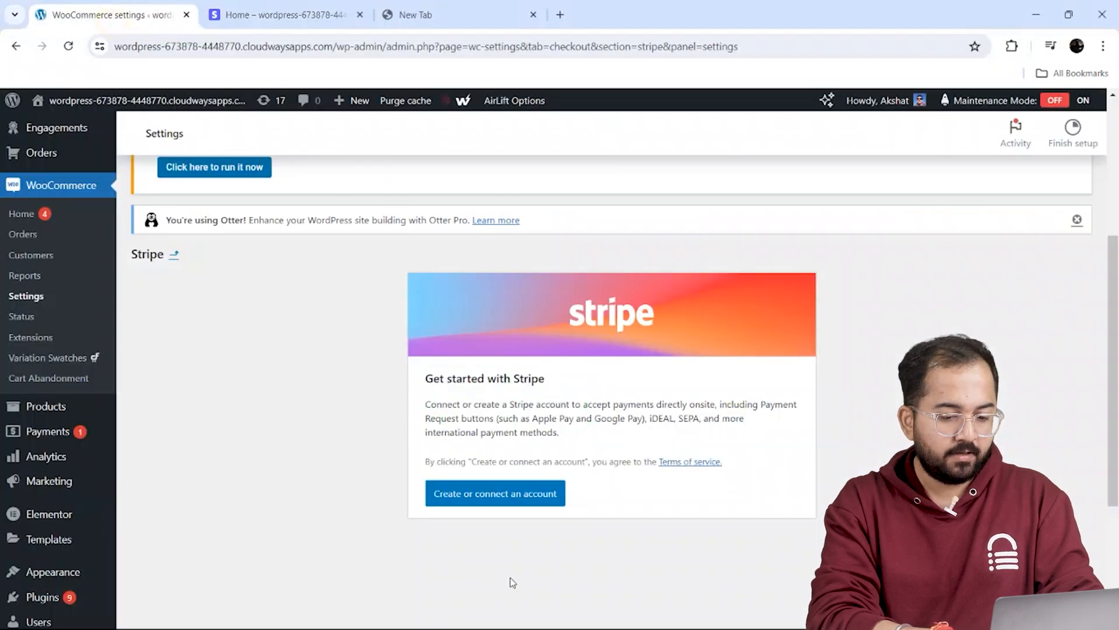
{"action": "left_click", "coordinate": [494, 493]}
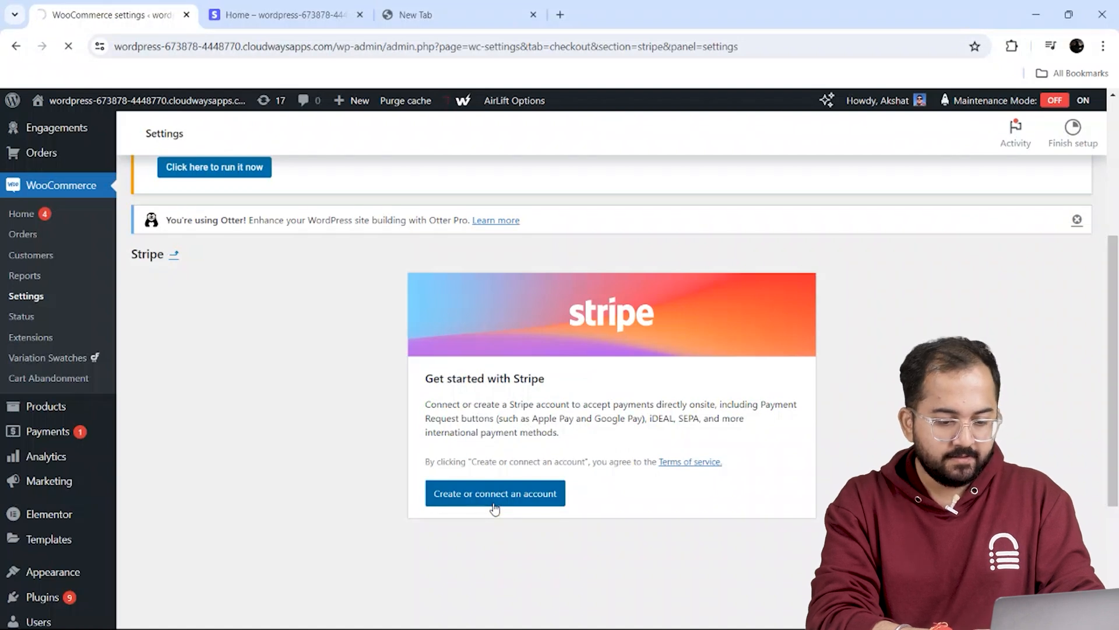
{"action": "left_click", "coordinate": [494, 493]}
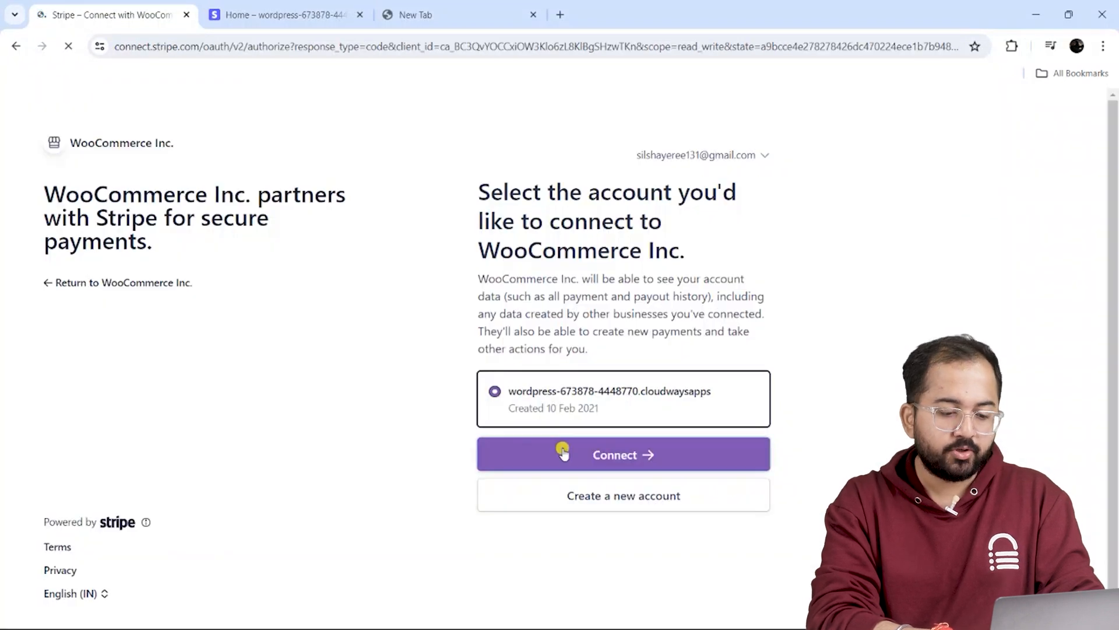
{"action": "left_click", "coordinate": [623, 455]}
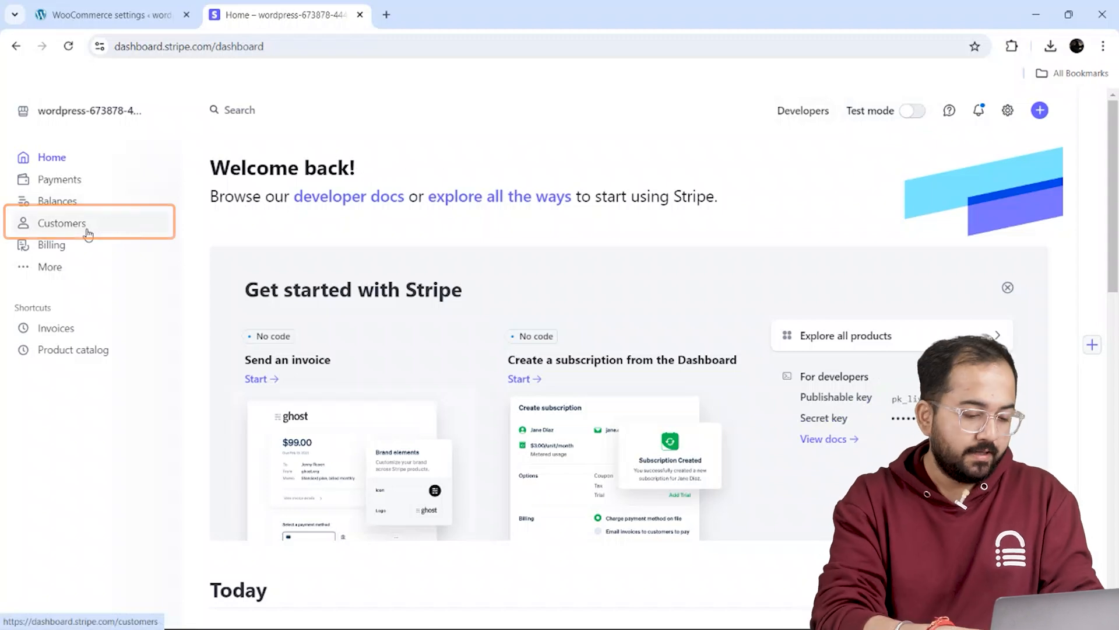
Create customer Adam Sandler with email and USD - US Dollar currency, and save him
{"action": "left_click", "coordinate": [62, 223]}
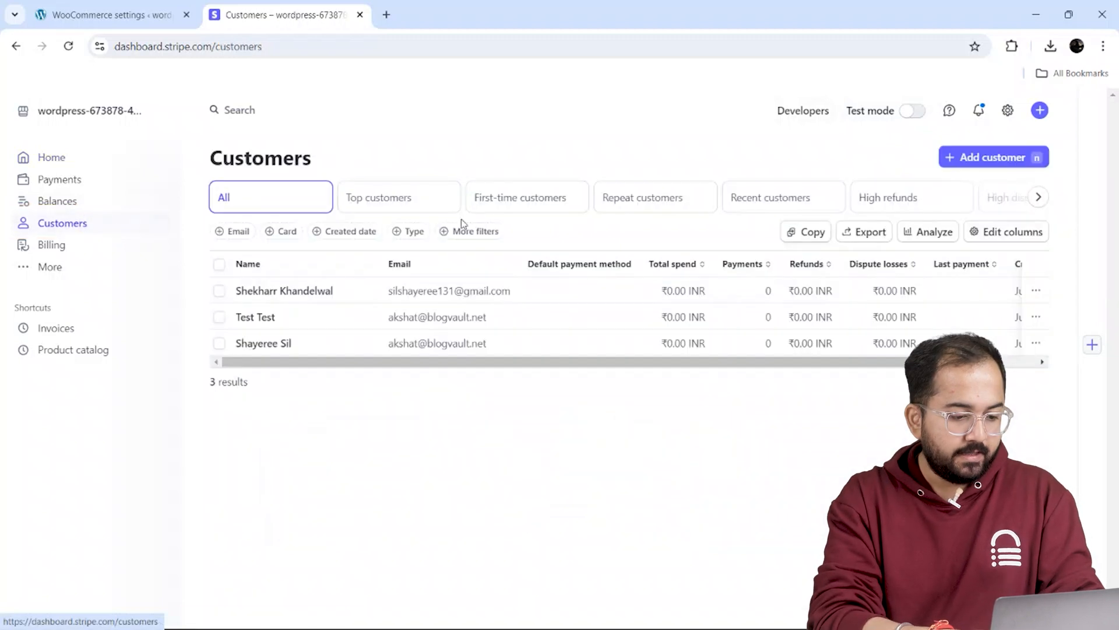
{"action": "left_click", "coordinate": [992, 157]}
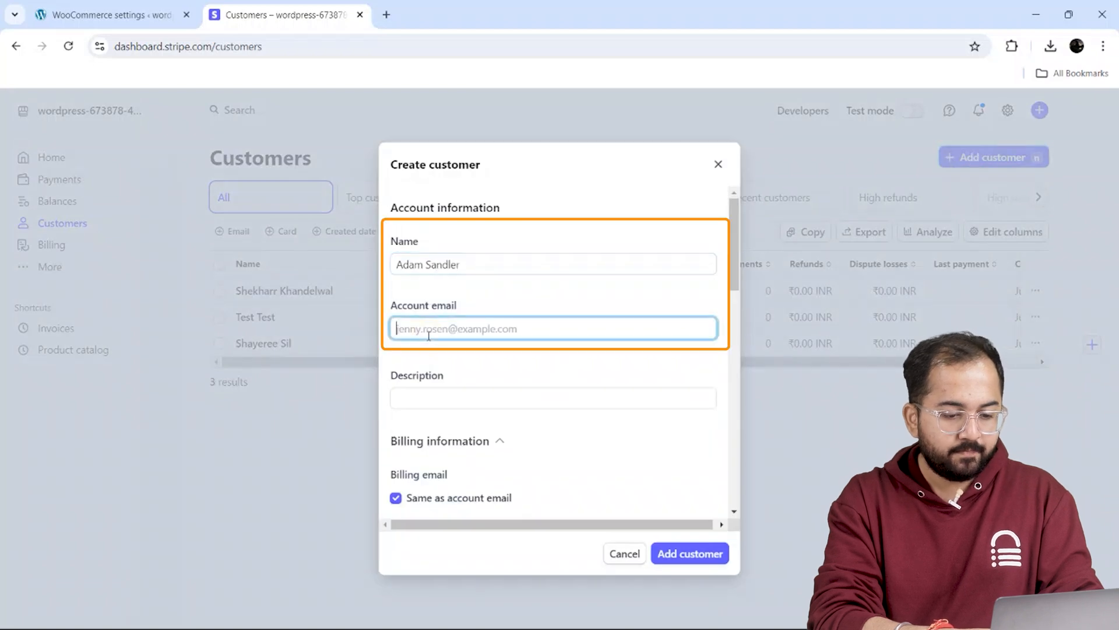
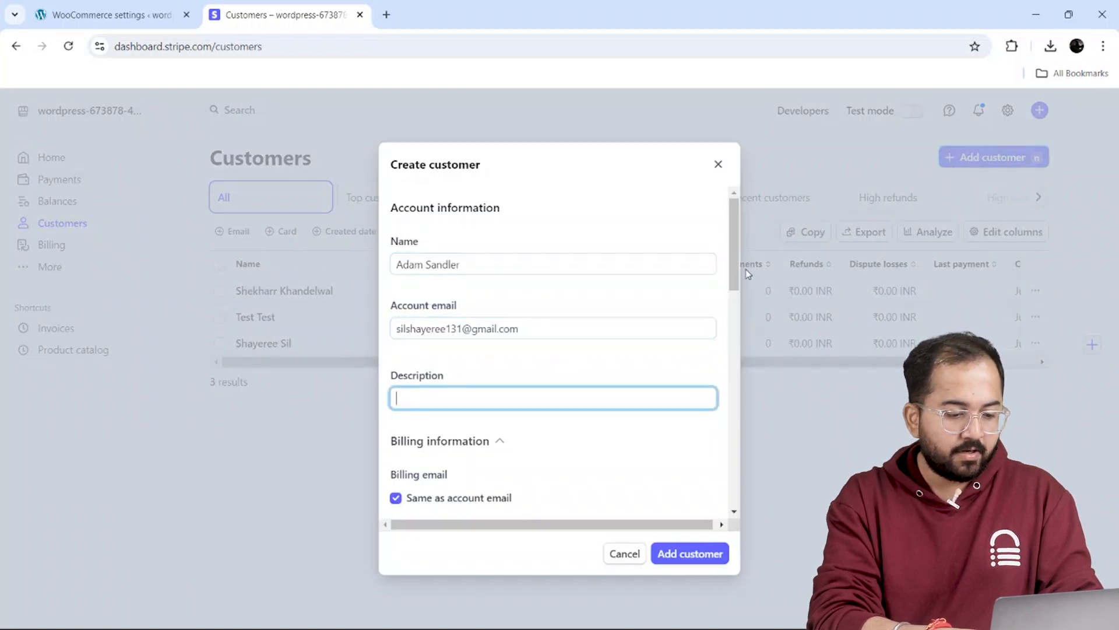
{"action": "scroll", "scroll_direction": "down", "scroll_amount": 3}
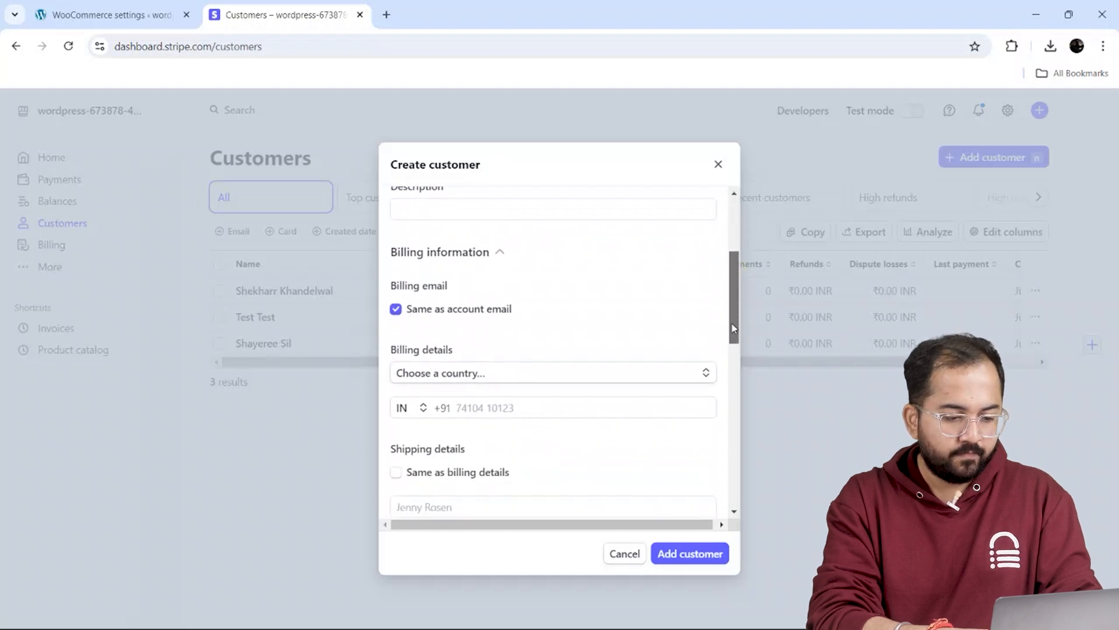
{"action": "scroll", "scroll_direction": "down", "scroll_amount": 3}
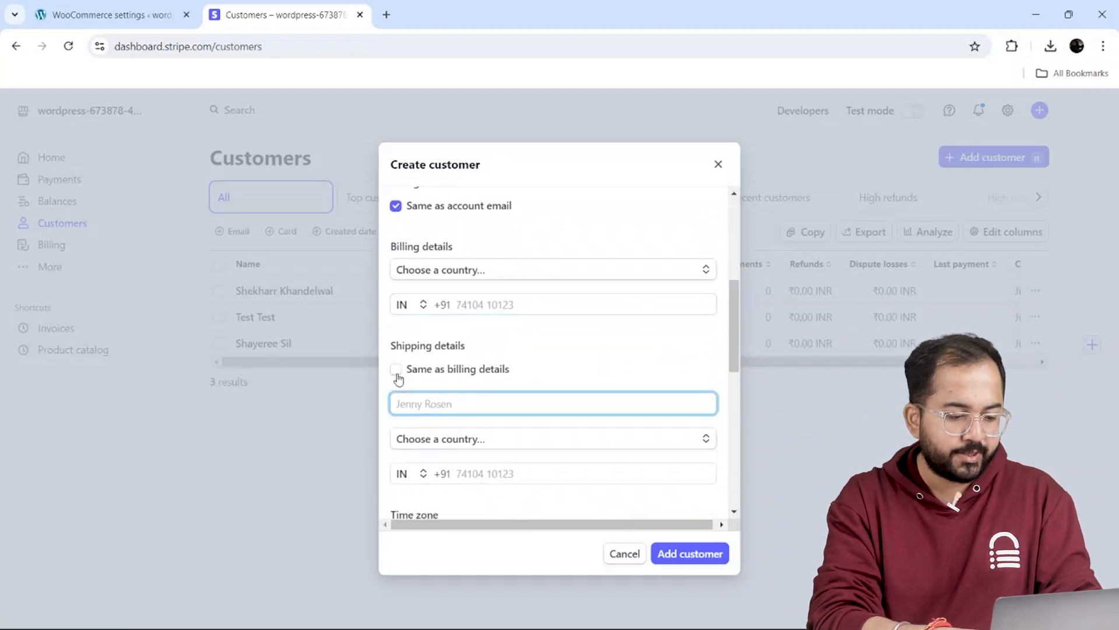
{"action": "left_click", "coordinate": [448, 309]}
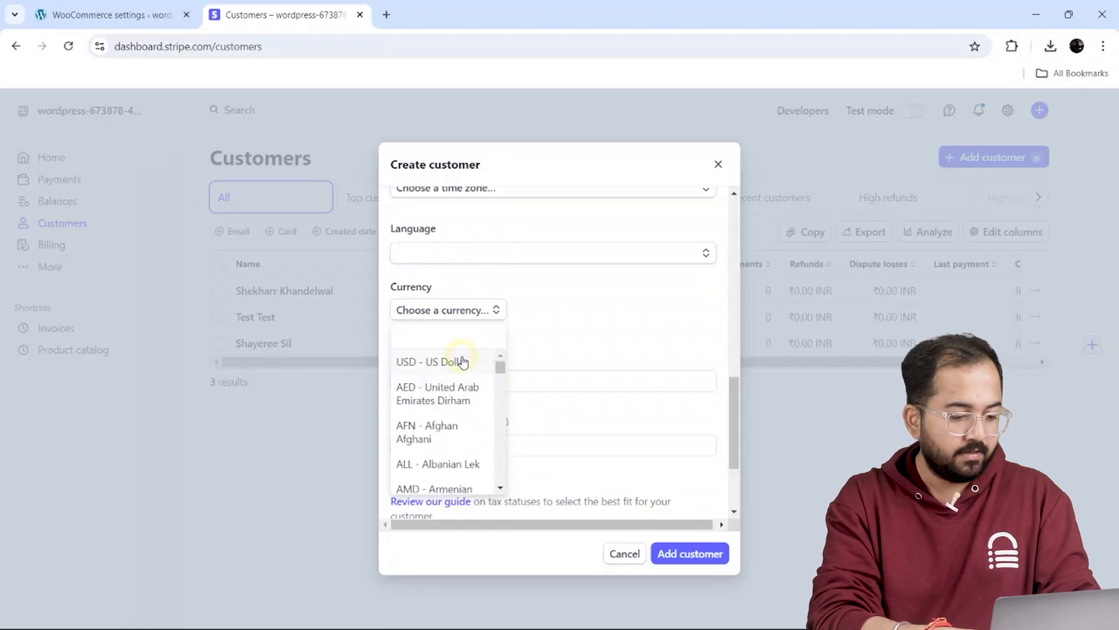
{"action": "left_click", "coordinate": [429, 361]}
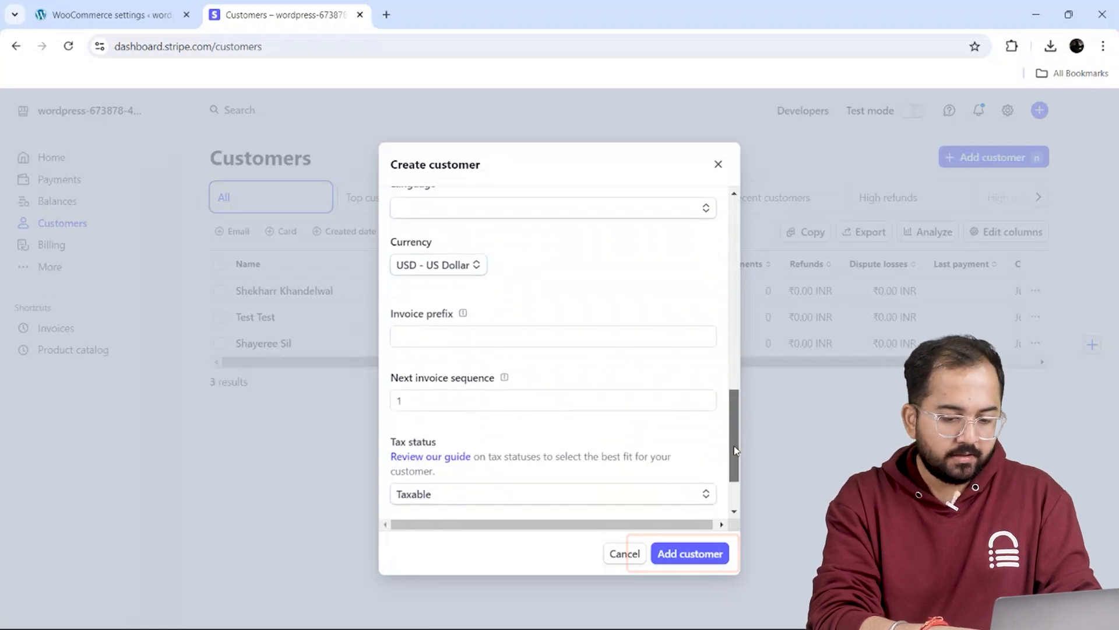
{"action": "left_click", "coordinate": [689, 552]}
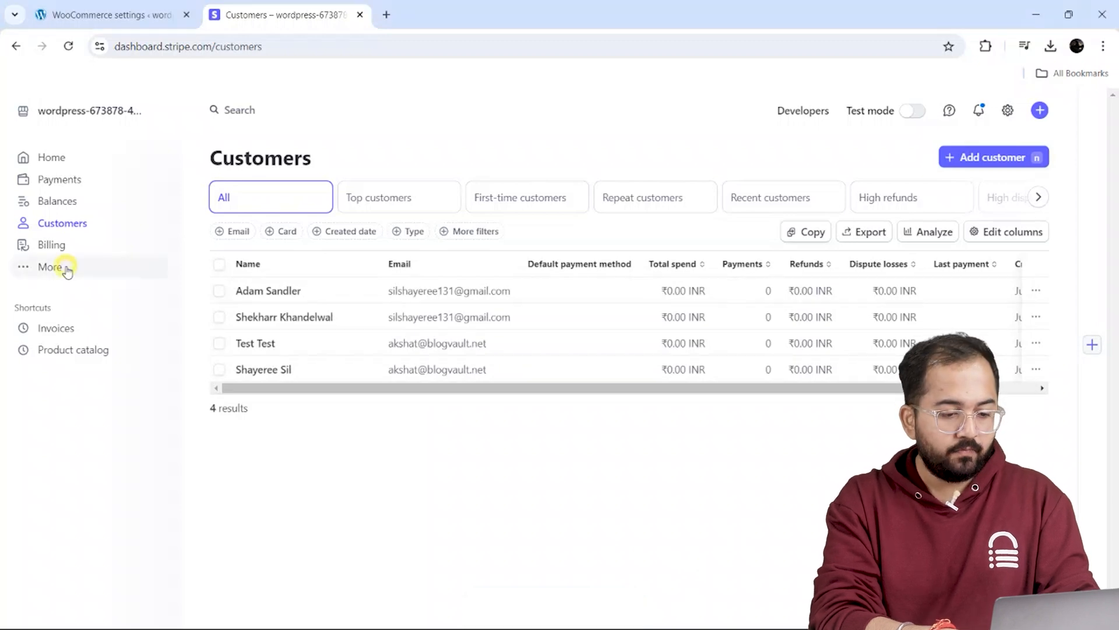
Expand Stripe's product menu, then switch to the WordPress admin Dashboard tab
{"action": "left_click", "coordinate": [50, 266]}
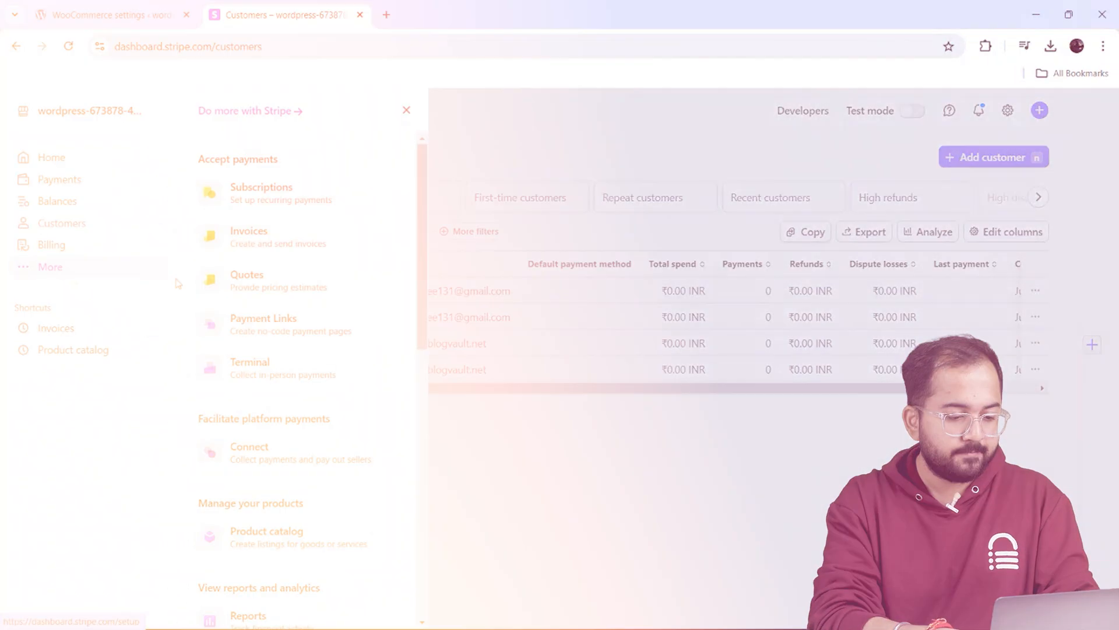
{"action": "left_click", "coordinate": [78, 14]}
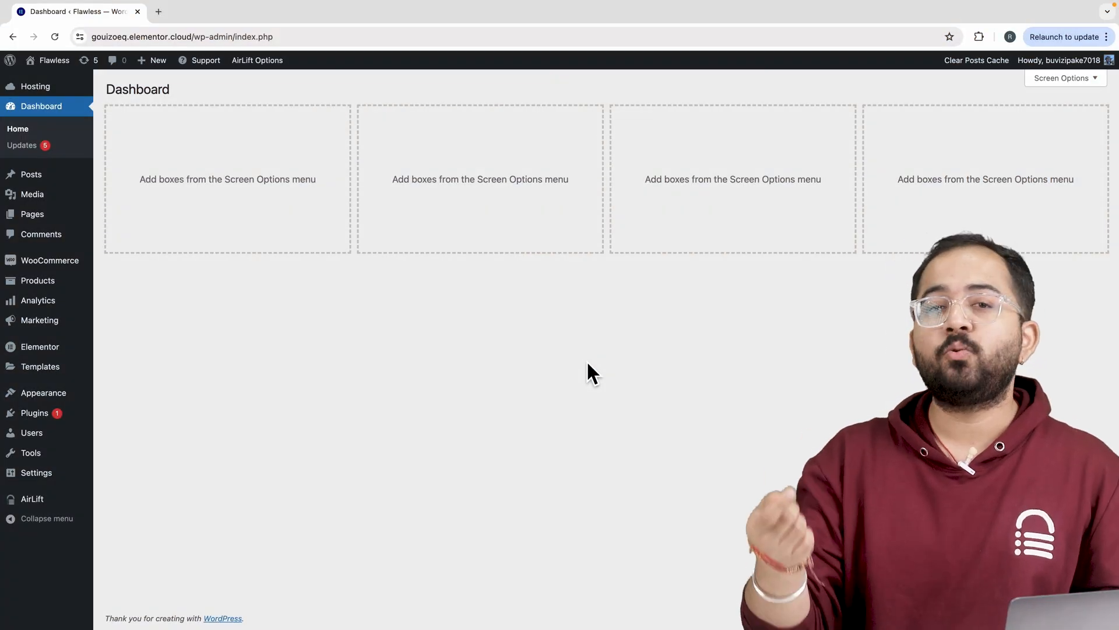
{"action": "mouse_move", "coordinate": [356, 419]}
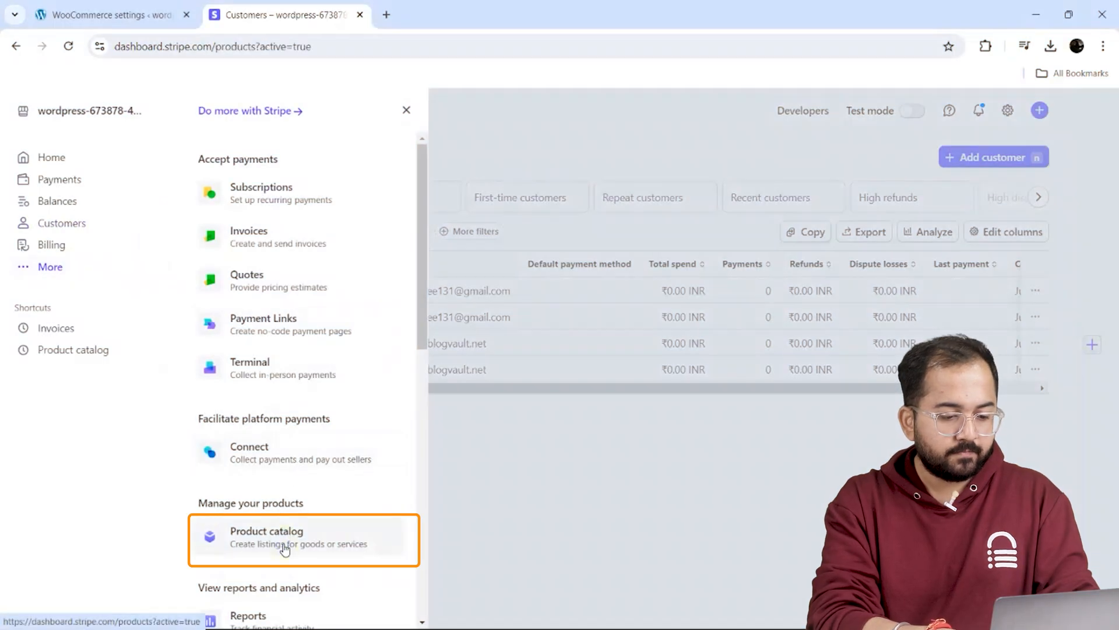
Create one-off product Colombian Coffee at $35.00 USD with 'Made from Fresh Colombian Coffee beans…' description and image
{"action": "left_click", "coordinate": [285, 536]}
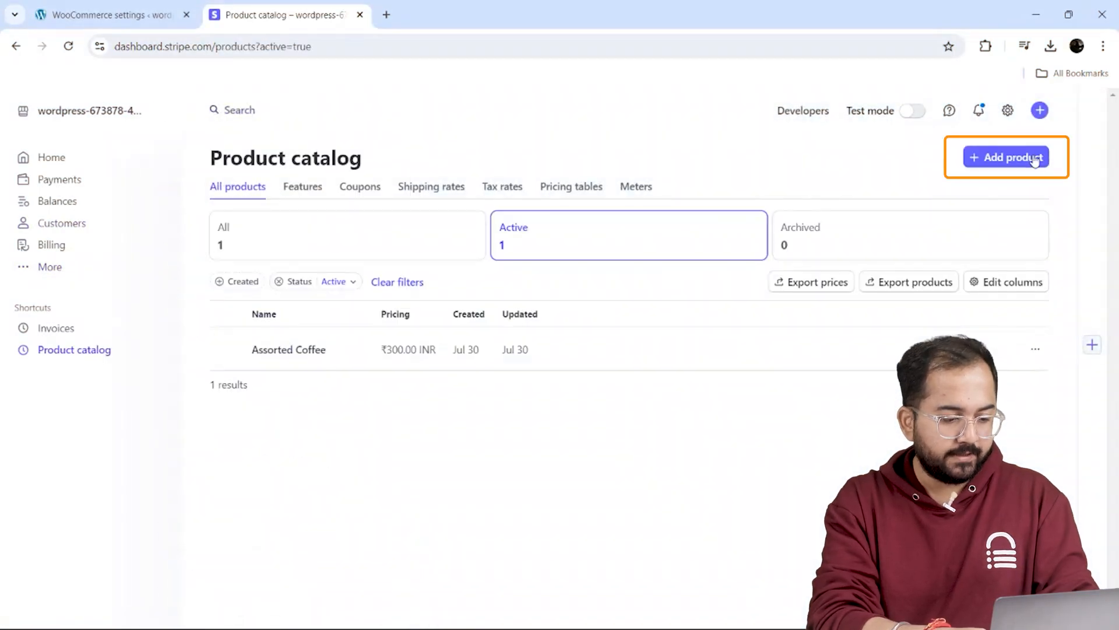
{"action": "left_click", "coordinate": [1006, 157]}
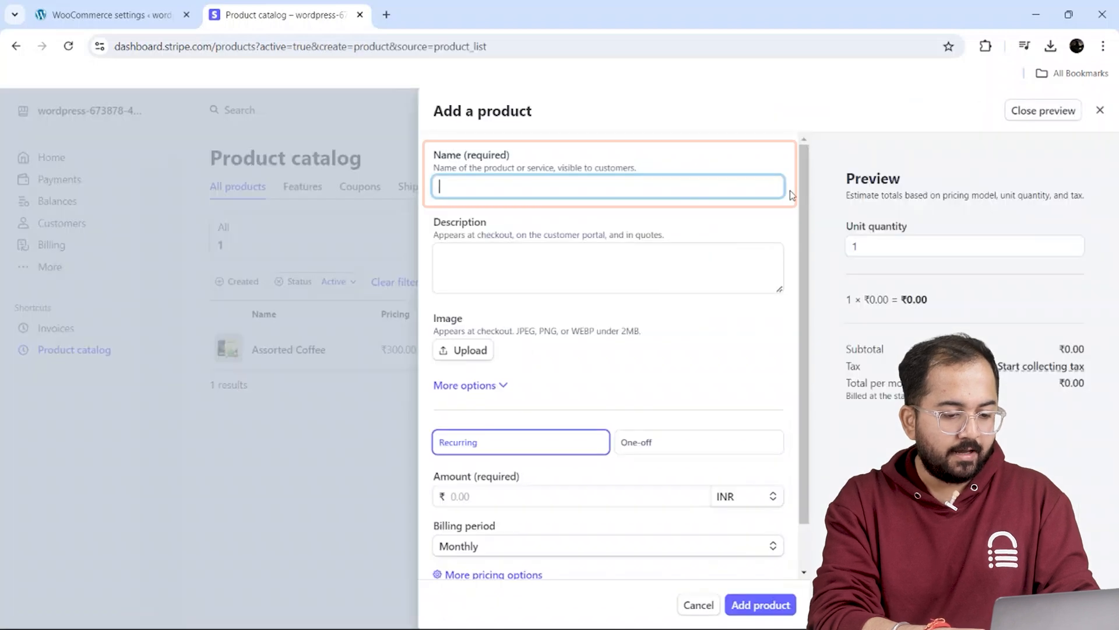
{"action": "type", "text": "M"}
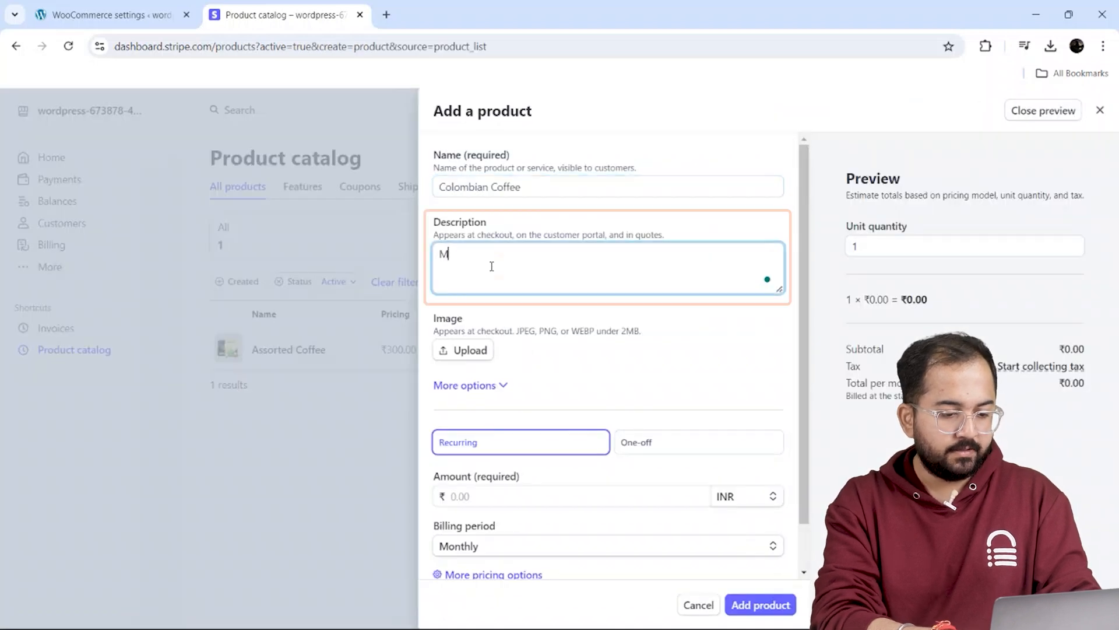
{"action": "type", "text": "Made from Fresh Colombian Coffee beans, you can feel the enriching taste and smell from the first sip."}
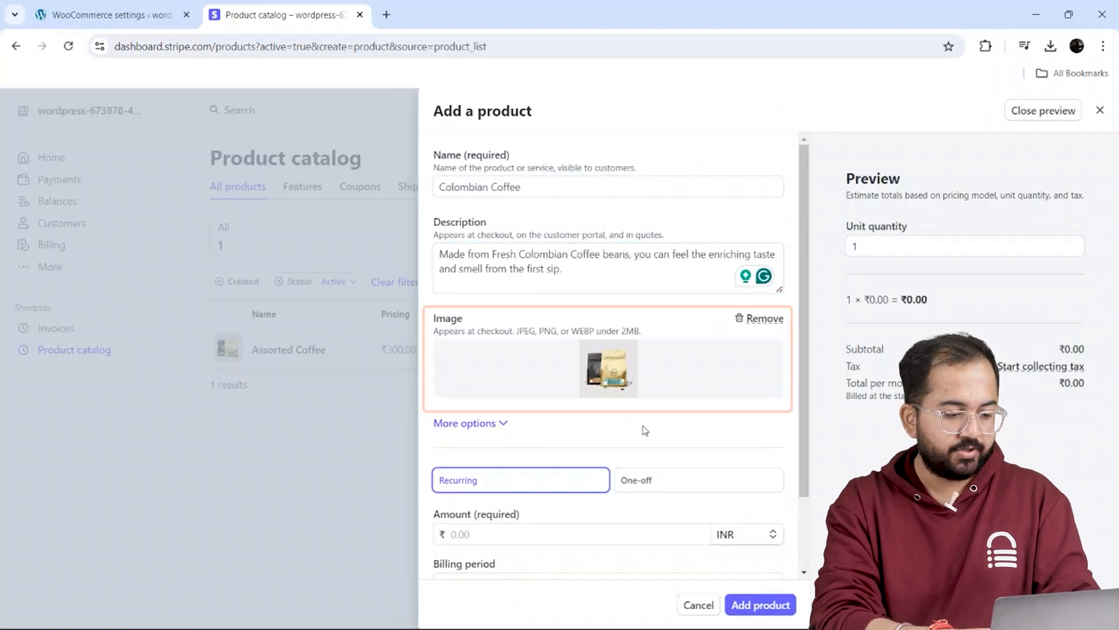
{"action": "scroll", "scroll_direction": "down", "scroll_amount": 3}
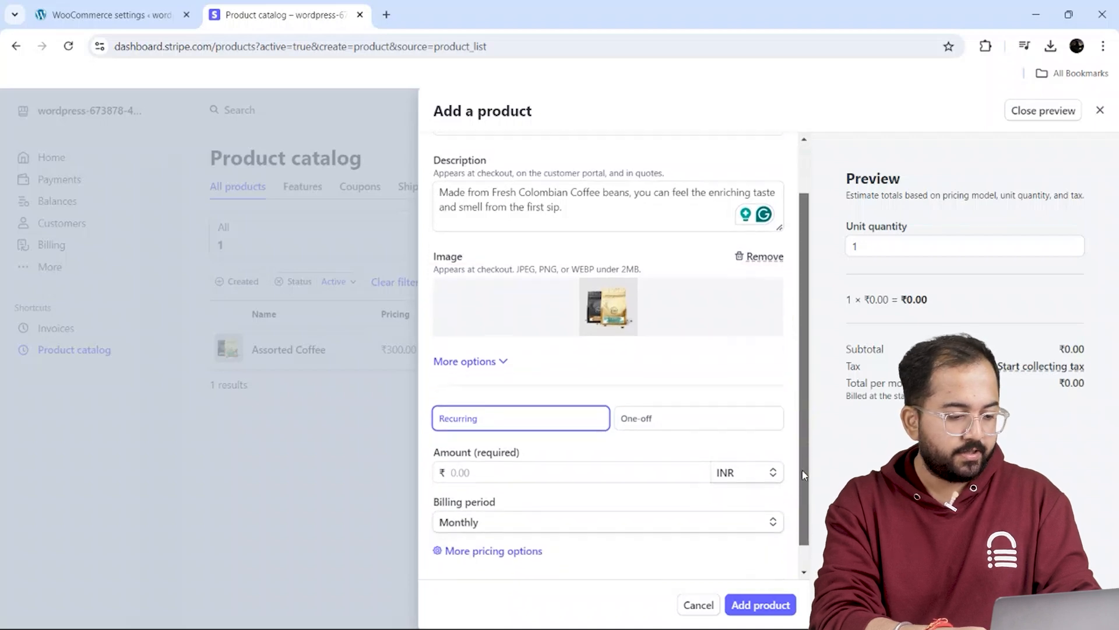
{"action": "scroll", "scroll_direction": "down", "scroll_amount": 3}
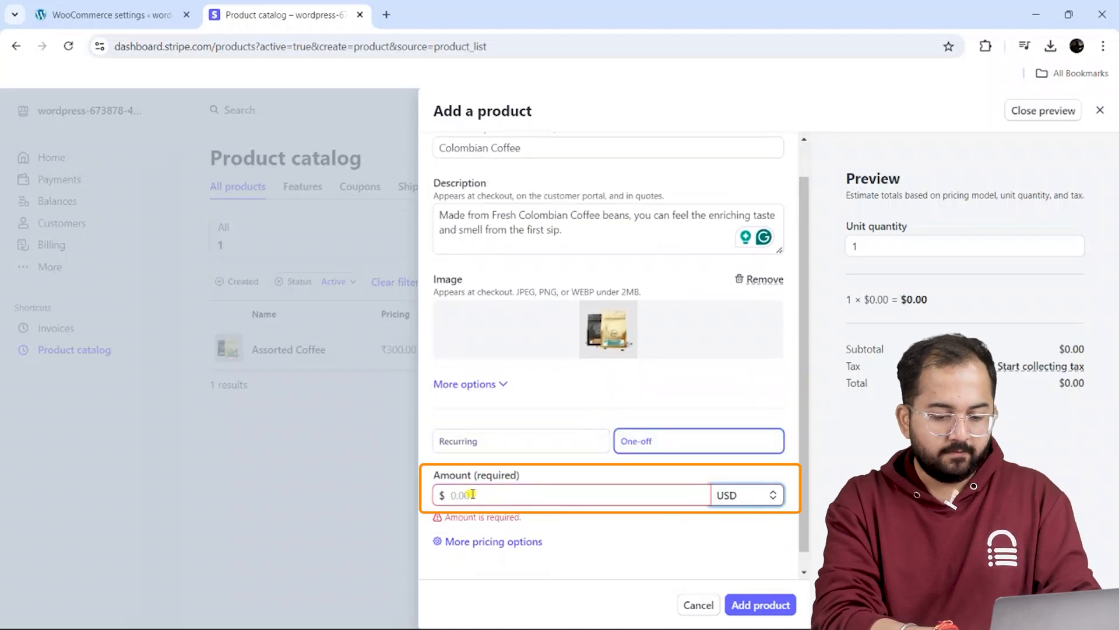
{"action": "type", "text": "35.00"}
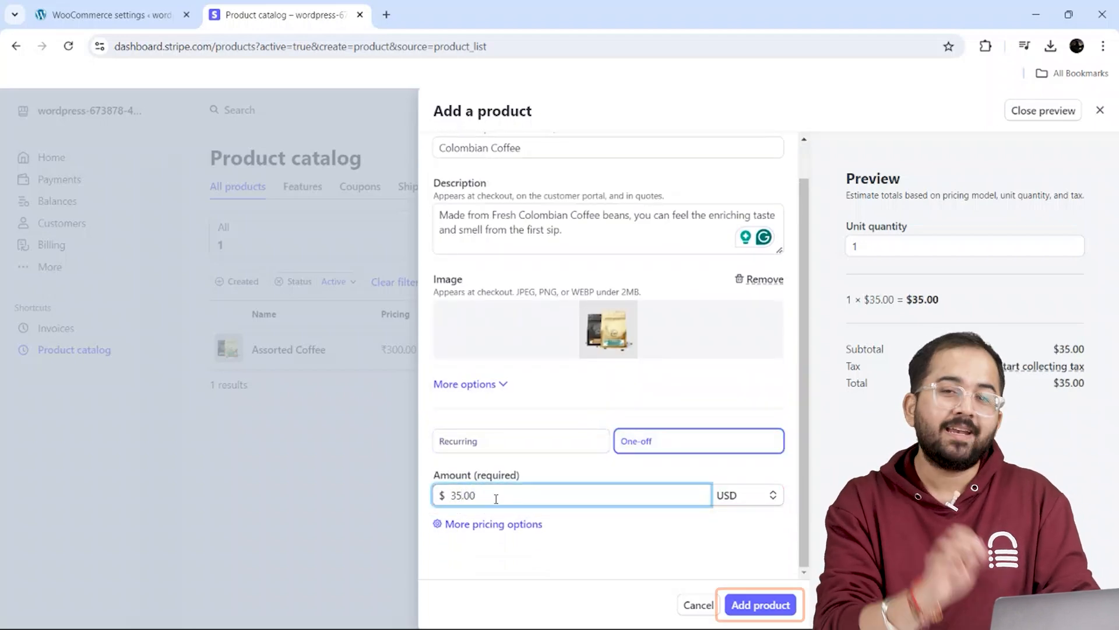
{"action": "left_click", "coordinate": [760, 605]}
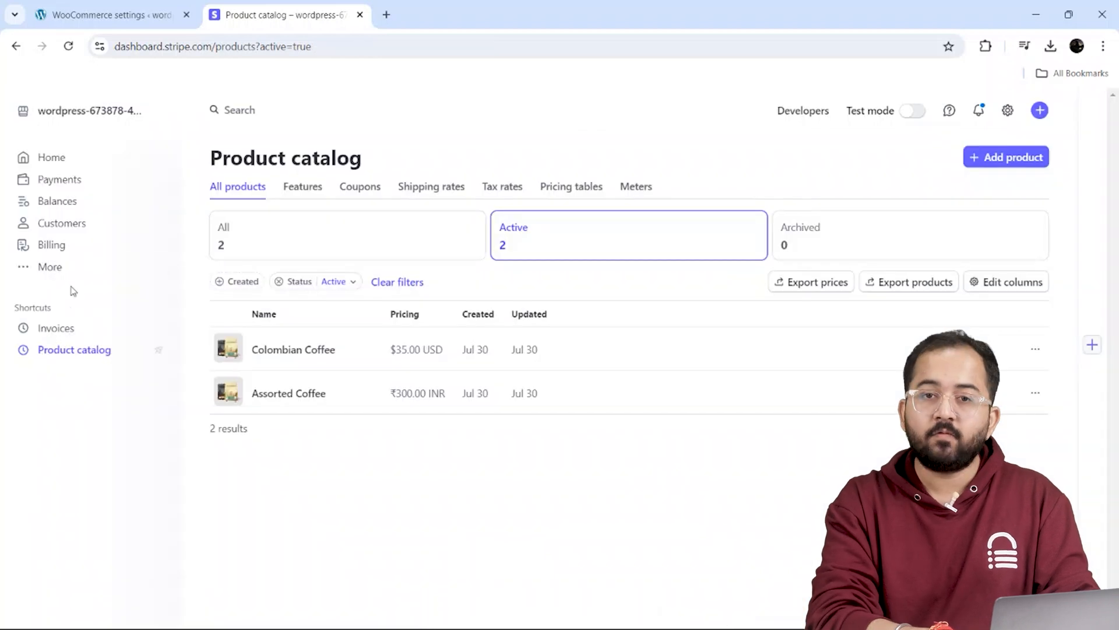
{"action": "mouse_move", "coordinate": [50, 243]}
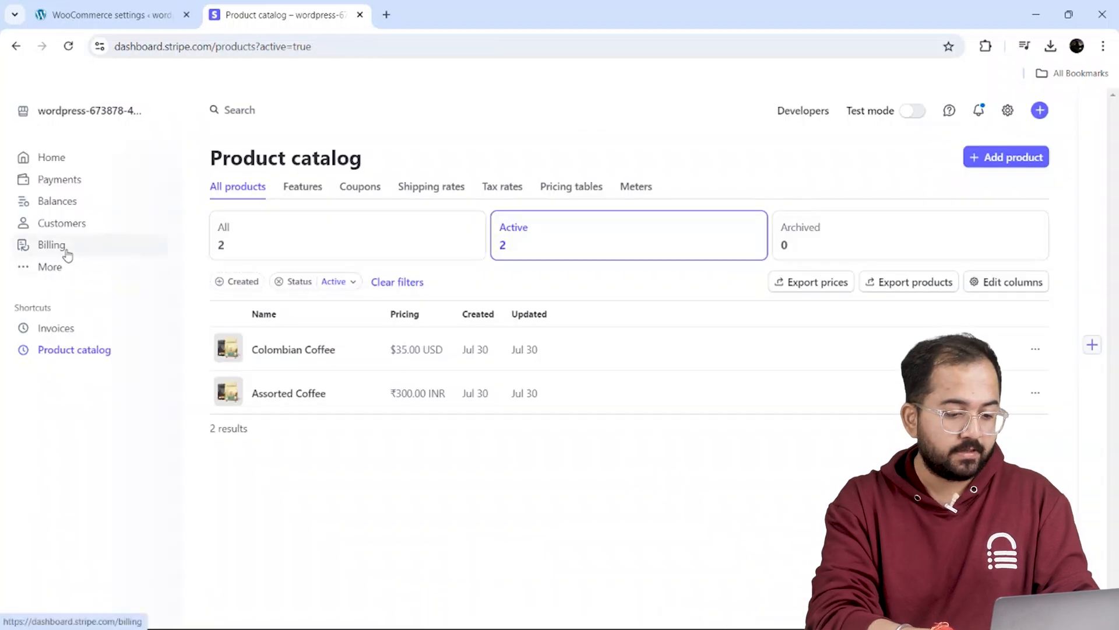
Create a USD invoice from Billing and save Colombian Coffee × 2 ($70.00) as its first item
{"action": "left_click", "coordinate": [52, 243]}
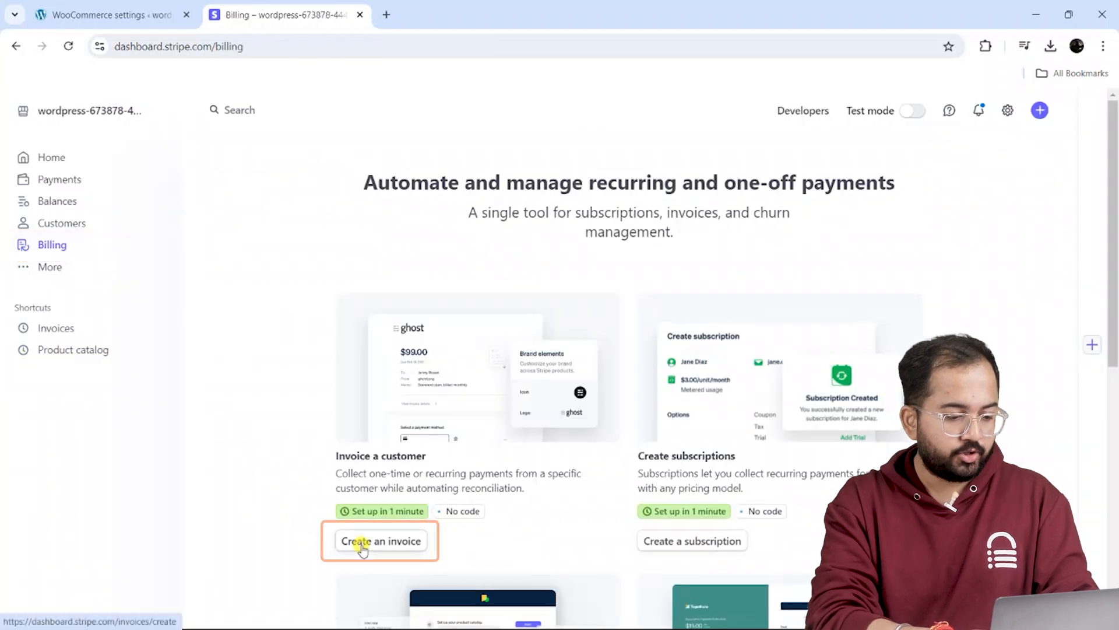
{"action": "left_click", "coordinate": [380, 540]}
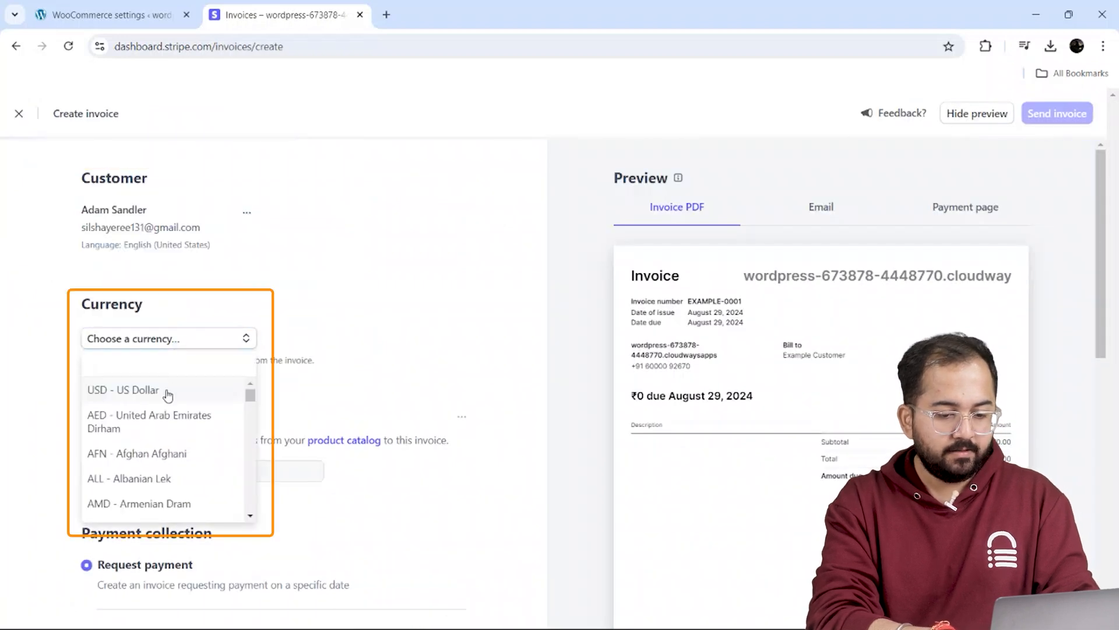
{"action": "left_click", "coordinate": [123, 389]}
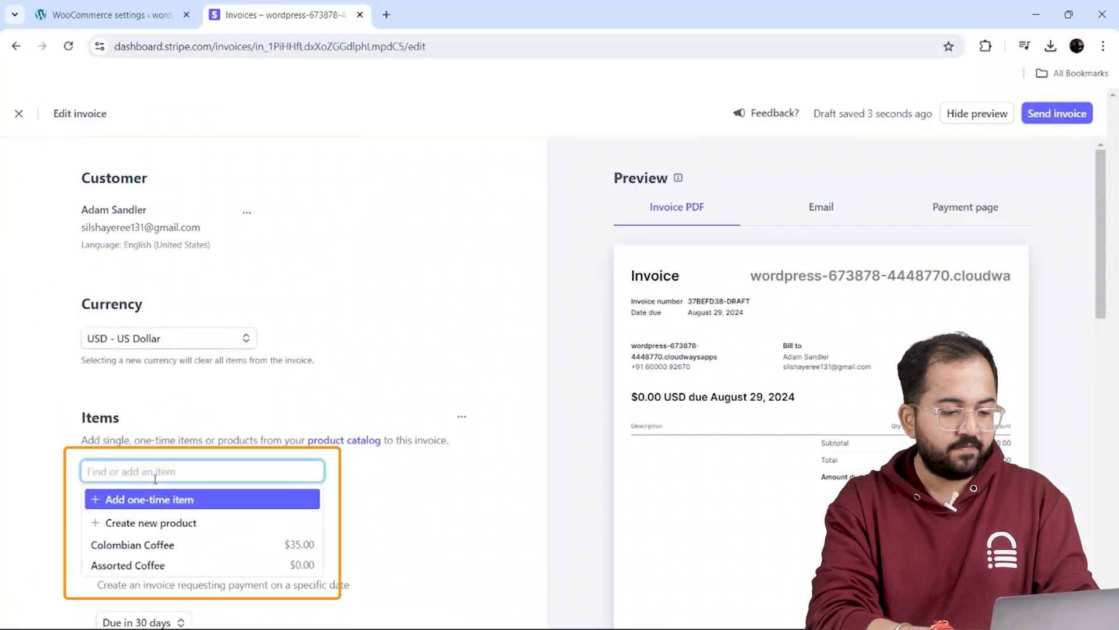
{"action": "left_click", "coordinate": [132, 545]}
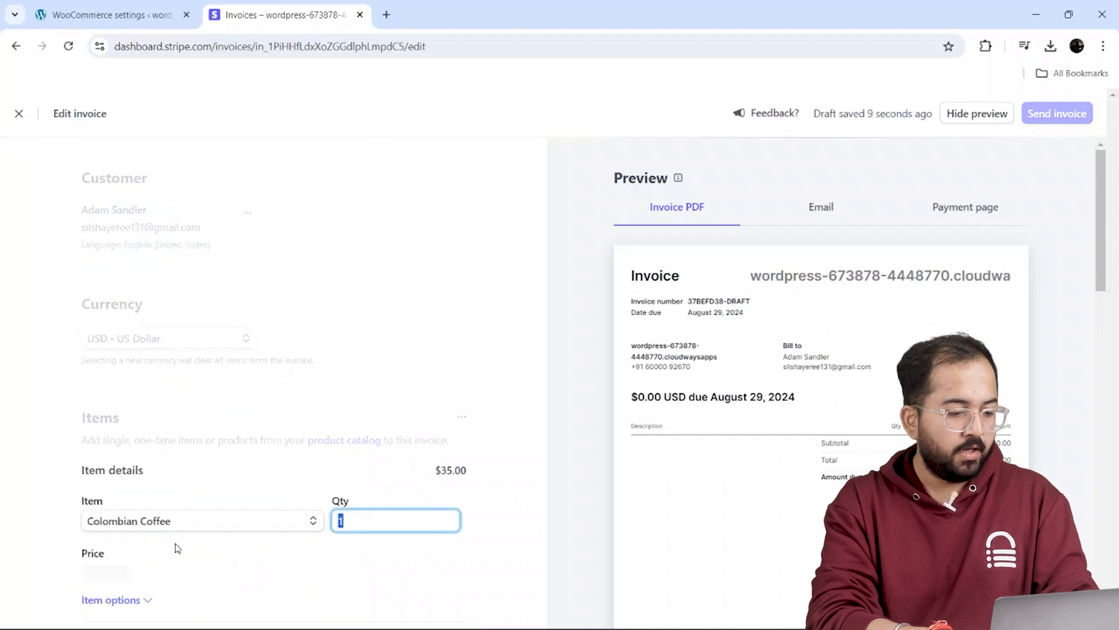
{"action": "type", "text": "2"}
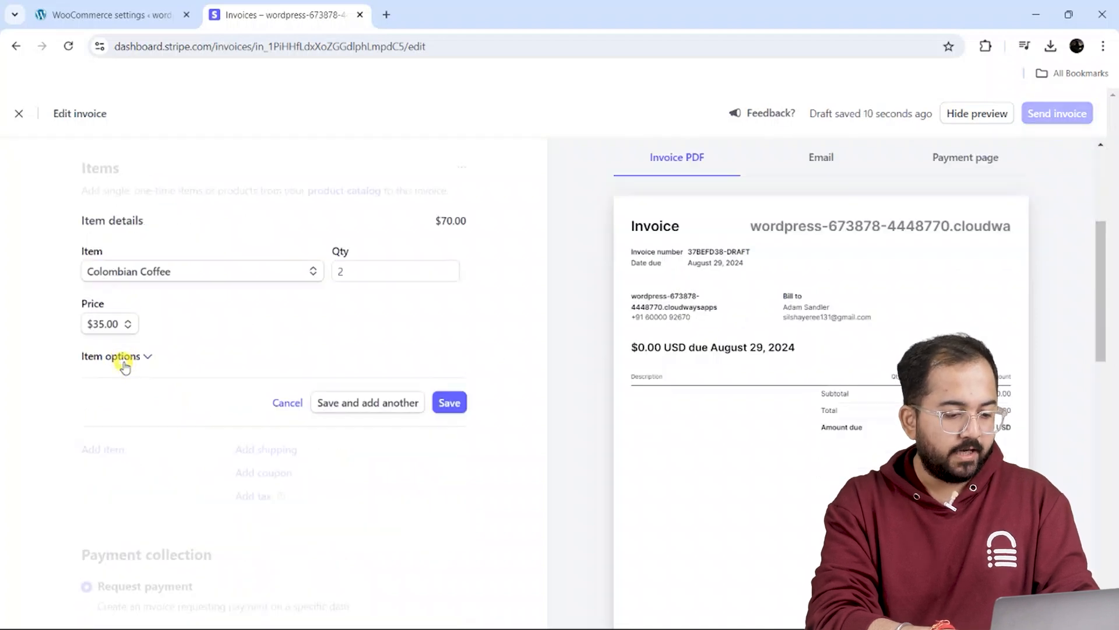
{"action": "left_click", "coordinate": [111, 356]}
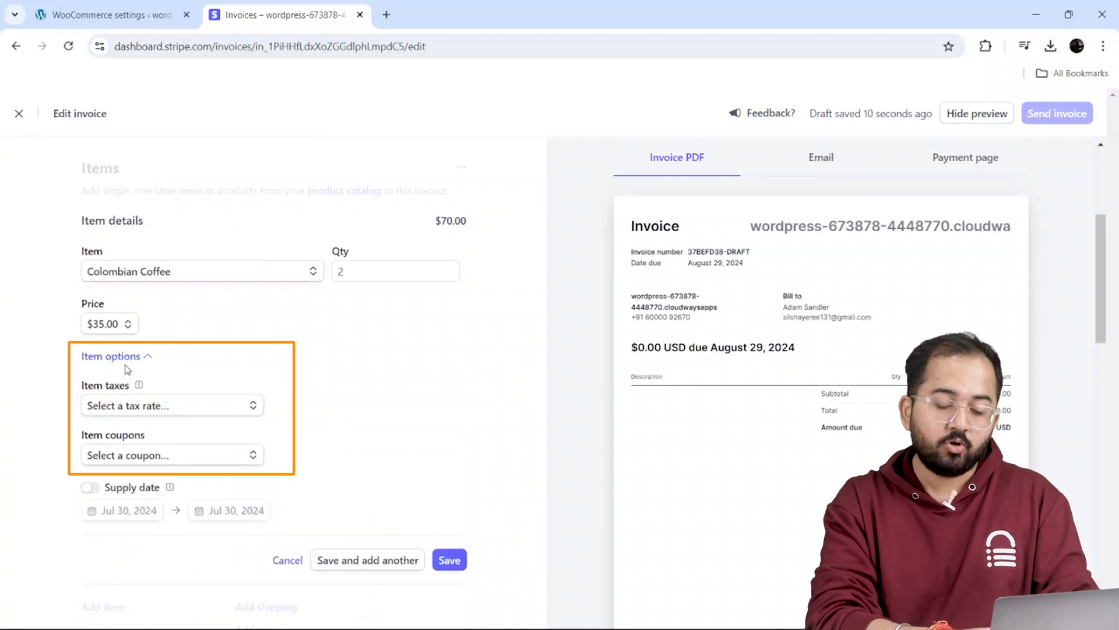
{"action": "left_click", "coordinate": [110, 355]}
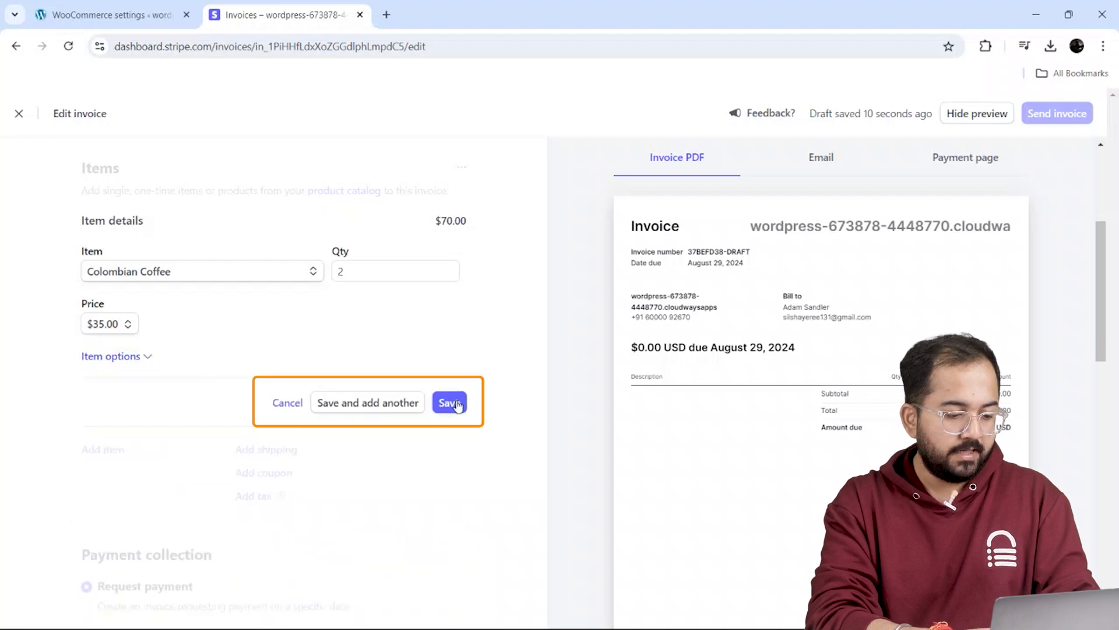
{"action": "left_click", "coordinate": [449, 402]}
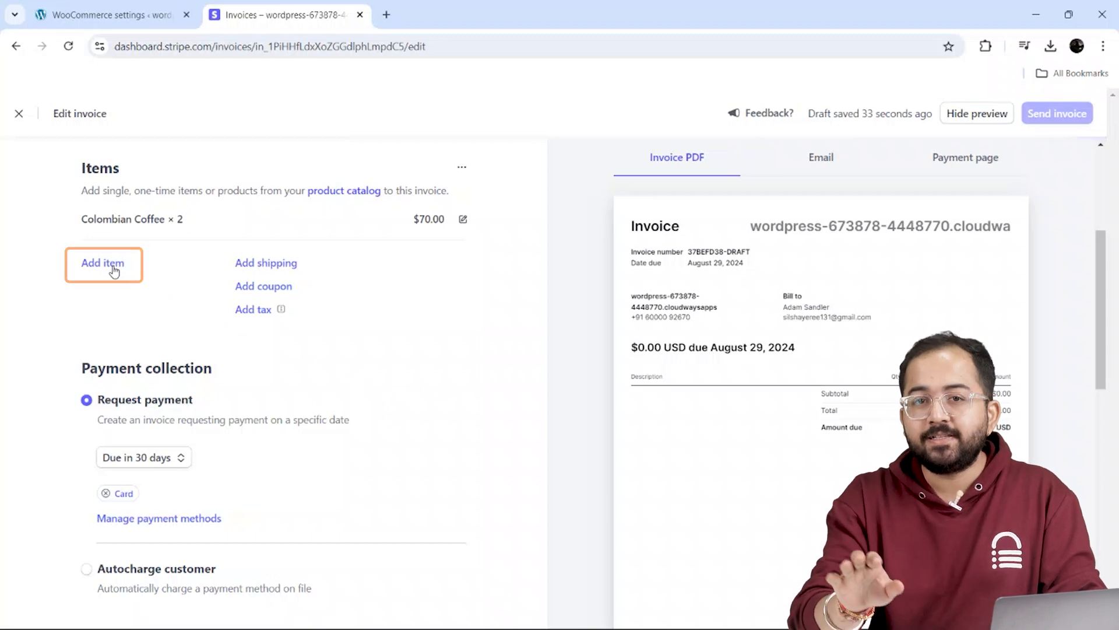
Add Assorted Coffee × 1 for a $73.58 total and set payment due in 7 days
{"action": "left_click", "coordinate": [103, 262]}
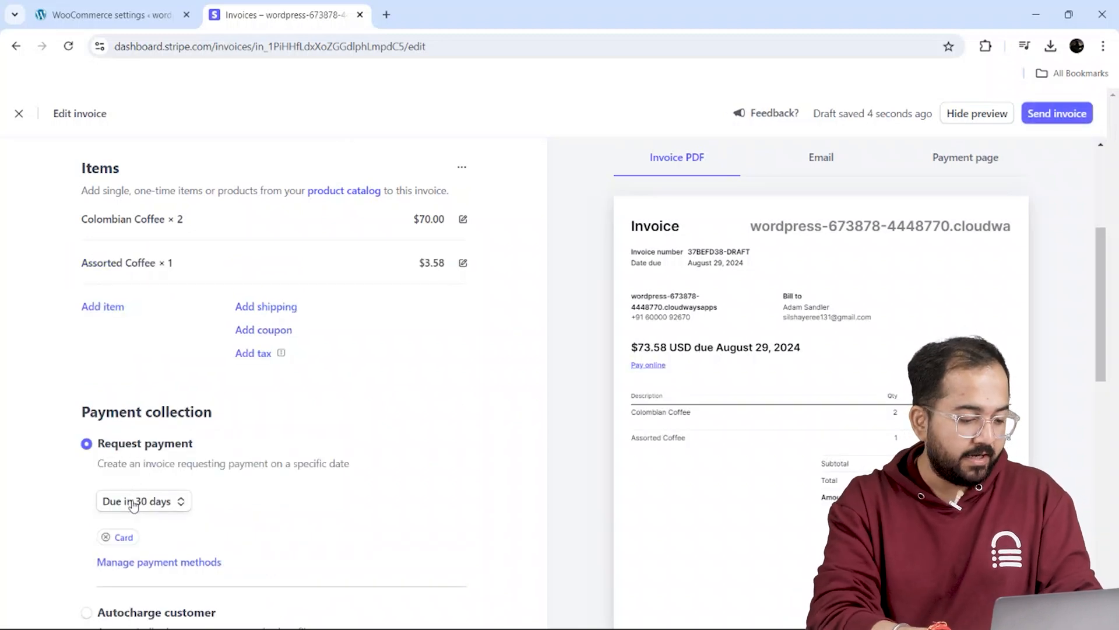
{"action": "left_click", "coordinate": [138, 501]}
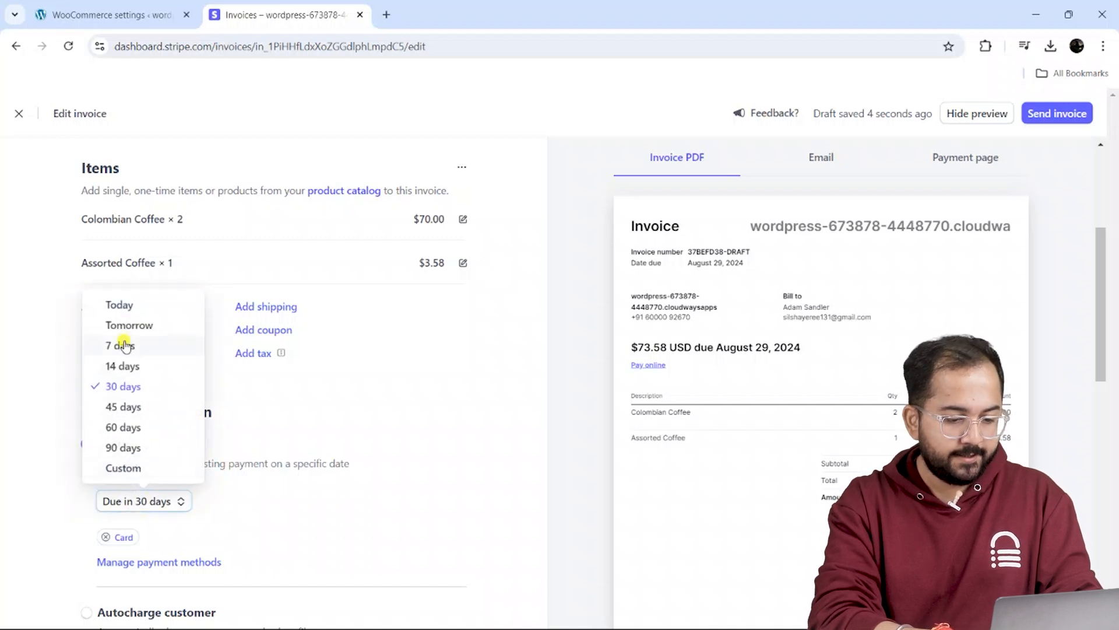
{"action": "left_click", "coordinate": [119, 345]}
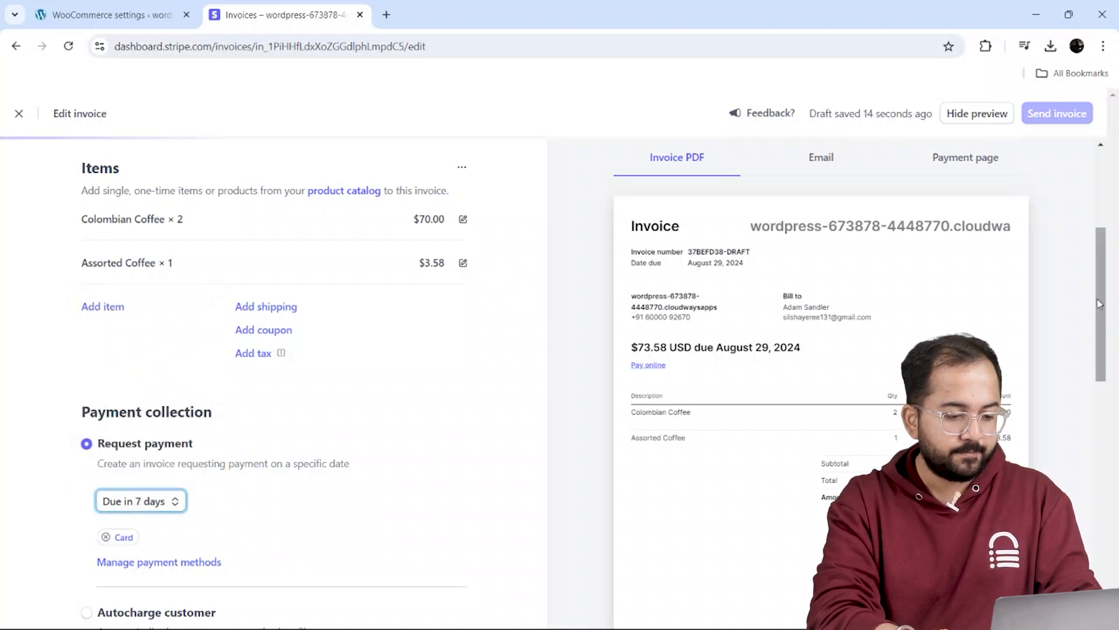
{"action": "scroll", "scroll_direction": "down", "scroll_amount": 3}
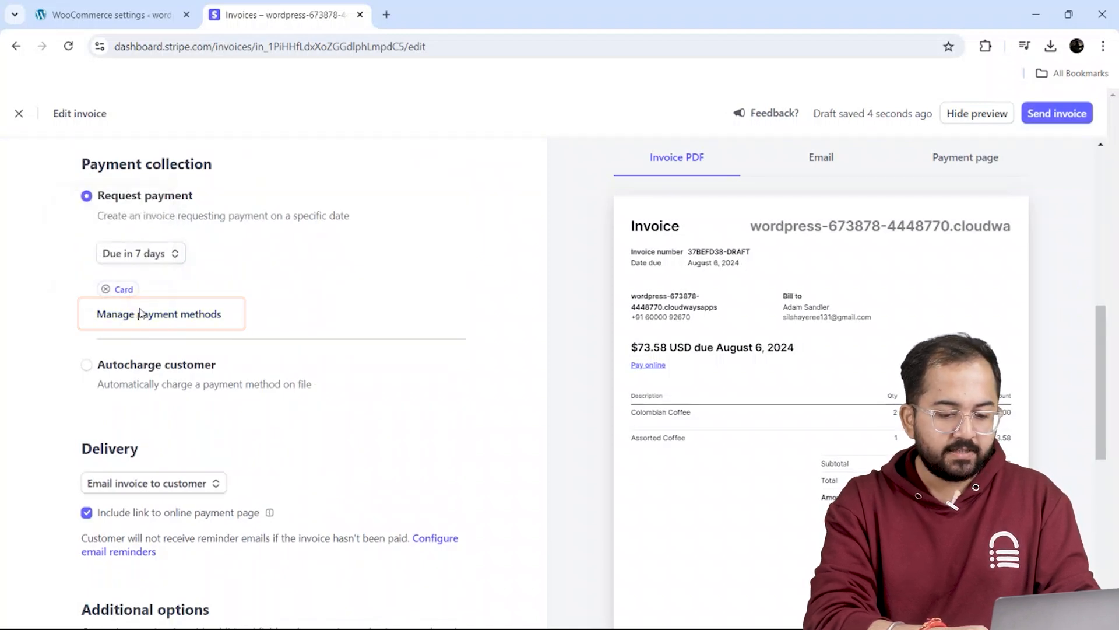
Enable AmazonPay alongside card in default invoice payment methods and save the settings
{"action": "left_click", "coordinate": [160, 314]}
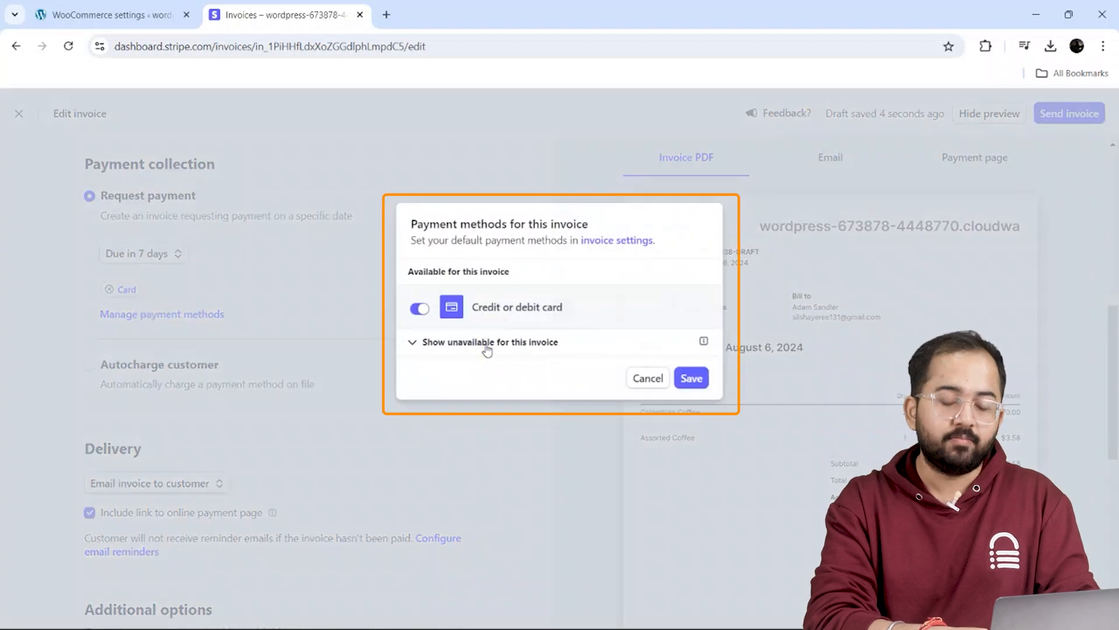
{"action": "left_click", "coordinate": [489, 342]}
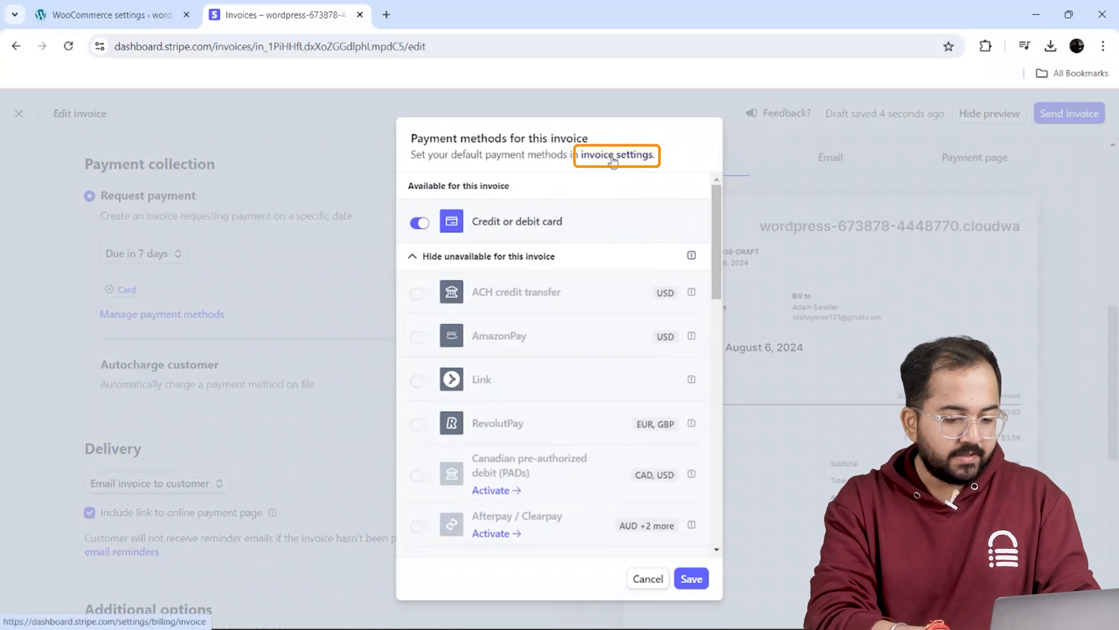
{"action": "left_click", "coordinate": [615, 155]}
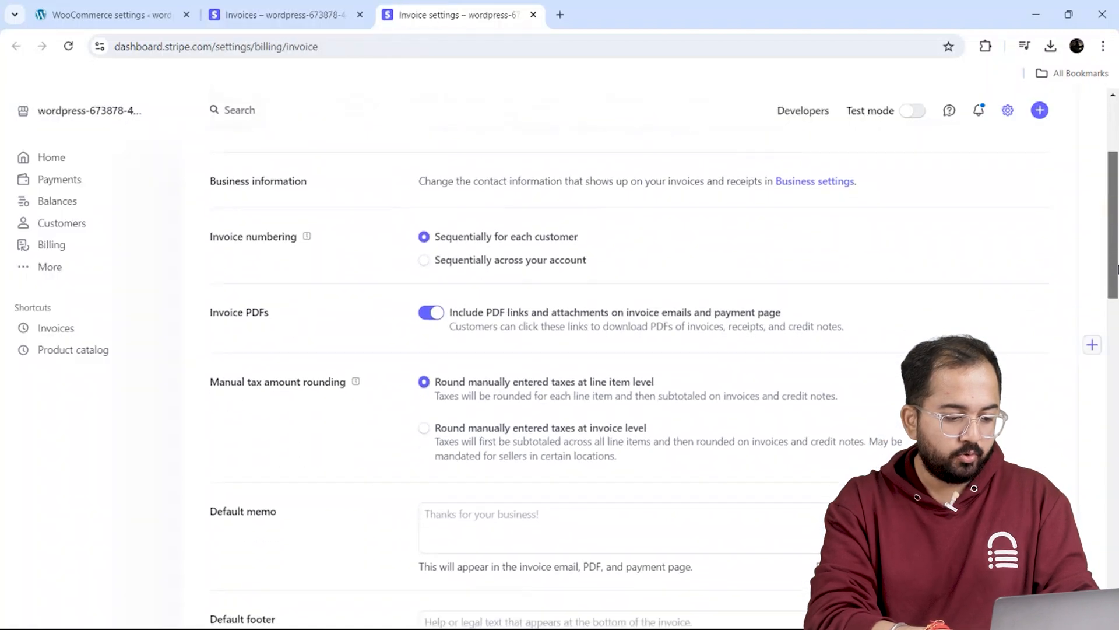
{"action": "scroll", "scroll_direction": "down", "scroll_amount": 3}
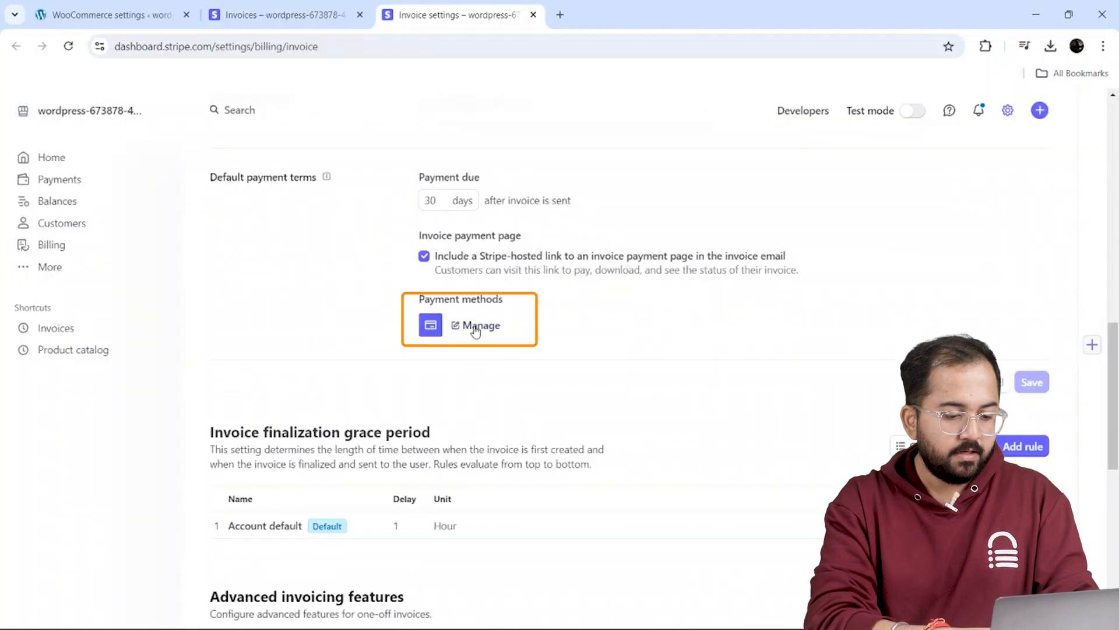
{"action": "left_click", "coordinate": [476, 325]}
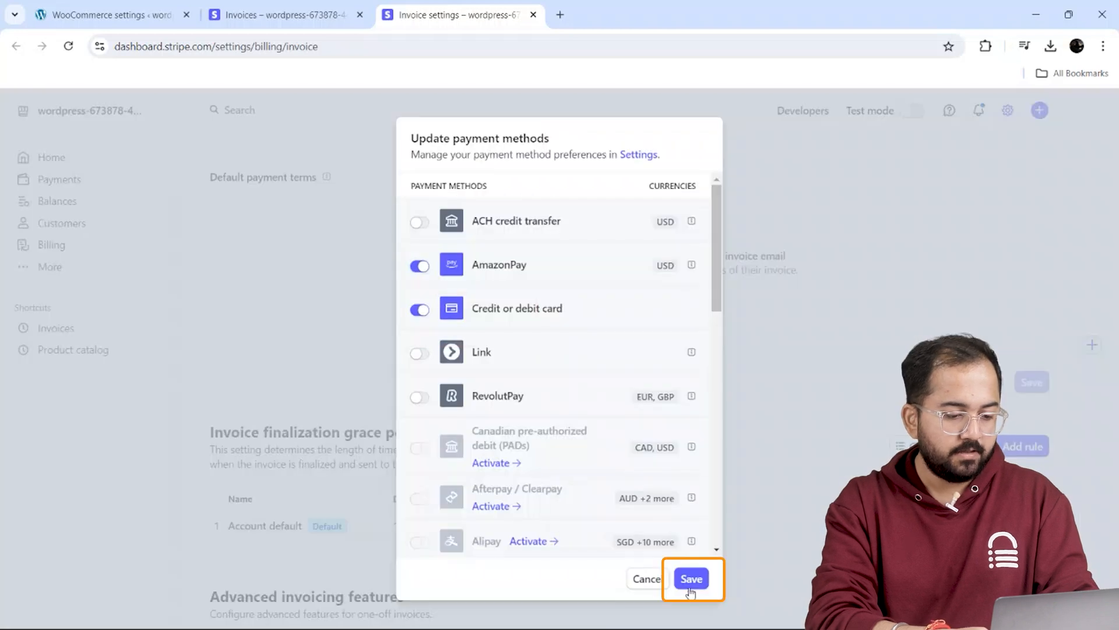
{"action": "left_click", "coordinate": [690, 578]}
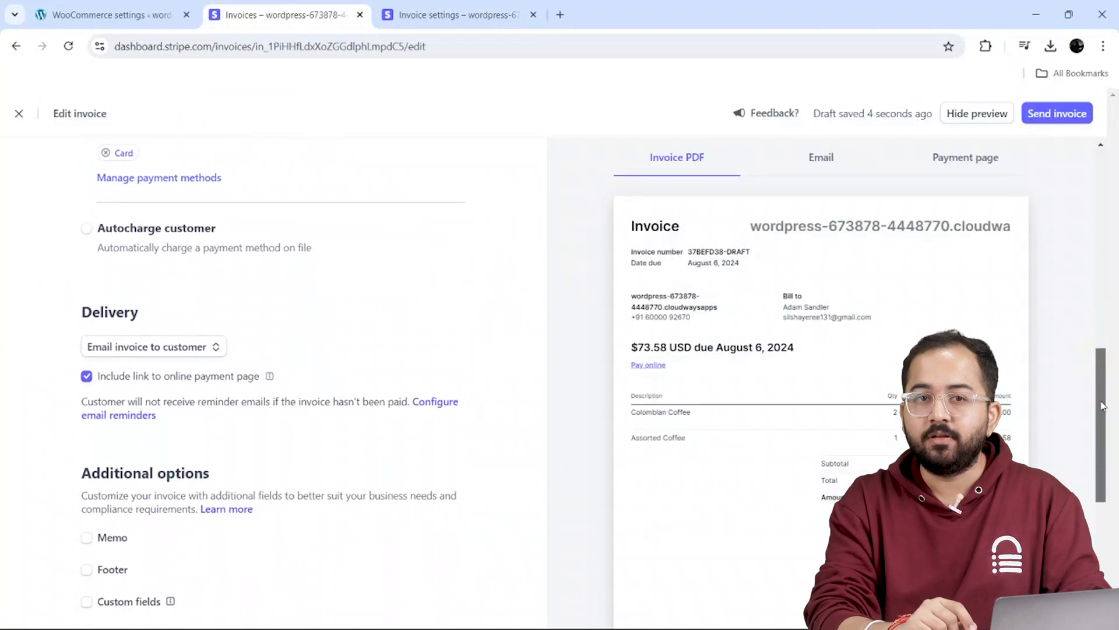
Add and confirm the thank-you memo, then the 'Organic Store' footer under Additional options
{"action": "scroll", "scroll_direction": "down", "scroll_amount": 3}
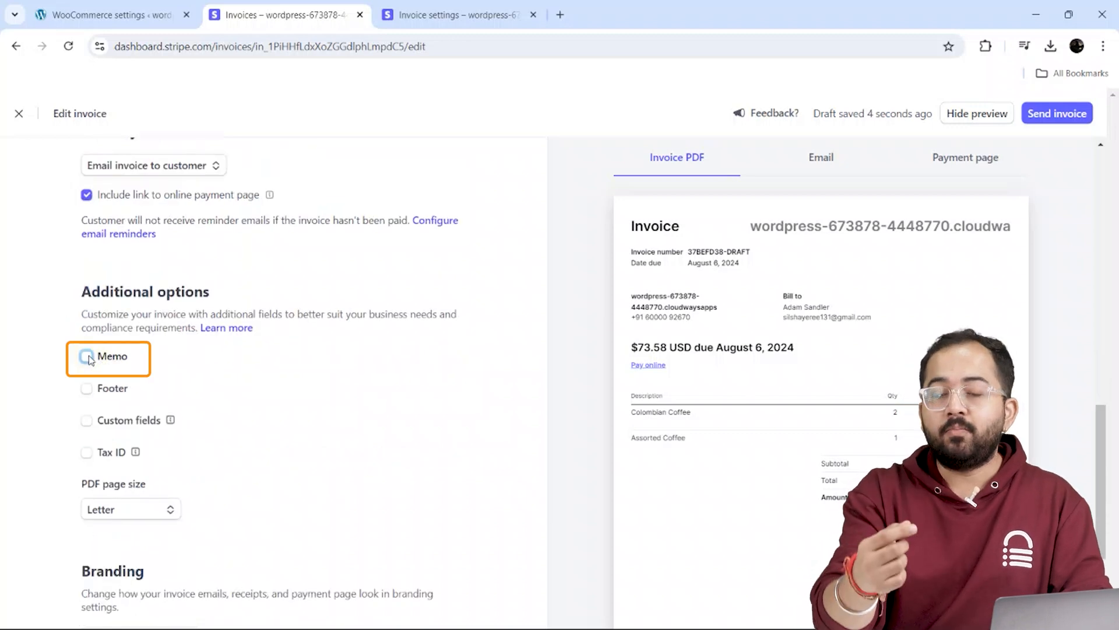
{"action": "left_click", "coordinate": [86, 357]}
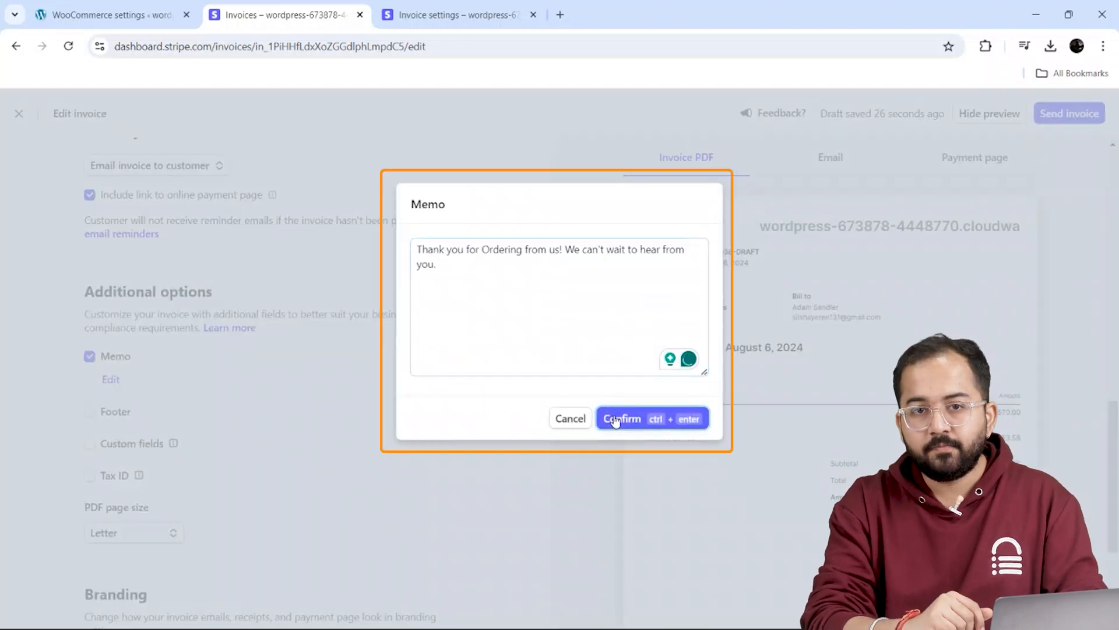
{"action": "left_click", "coordinate": [622, 419]}
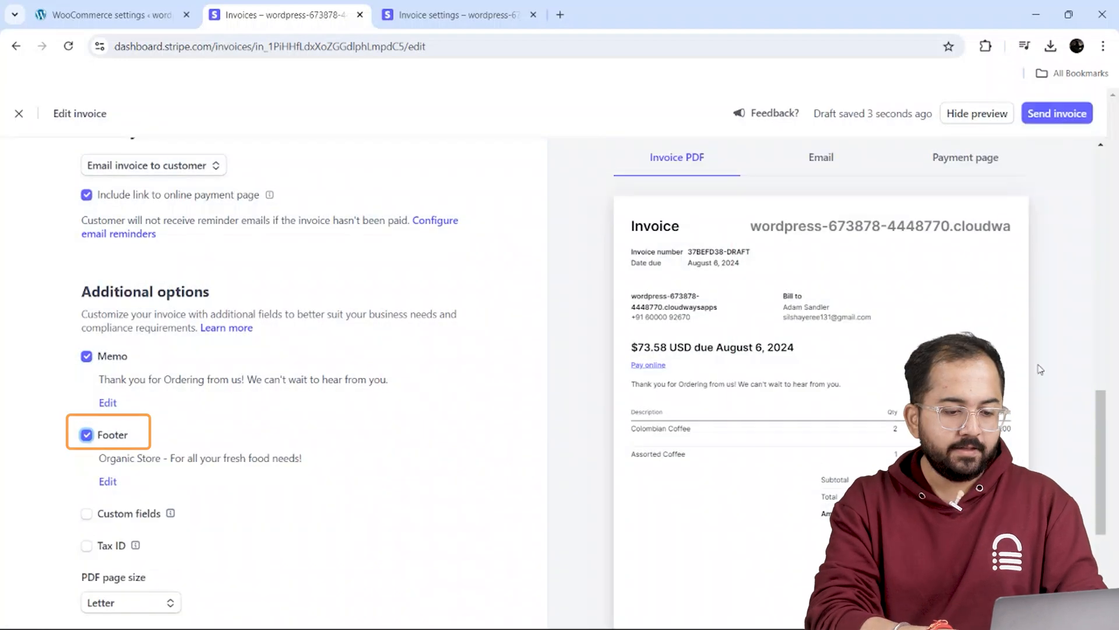
{"action": "scroll", "scroll_direction": "down", "scroll_amount": 3}
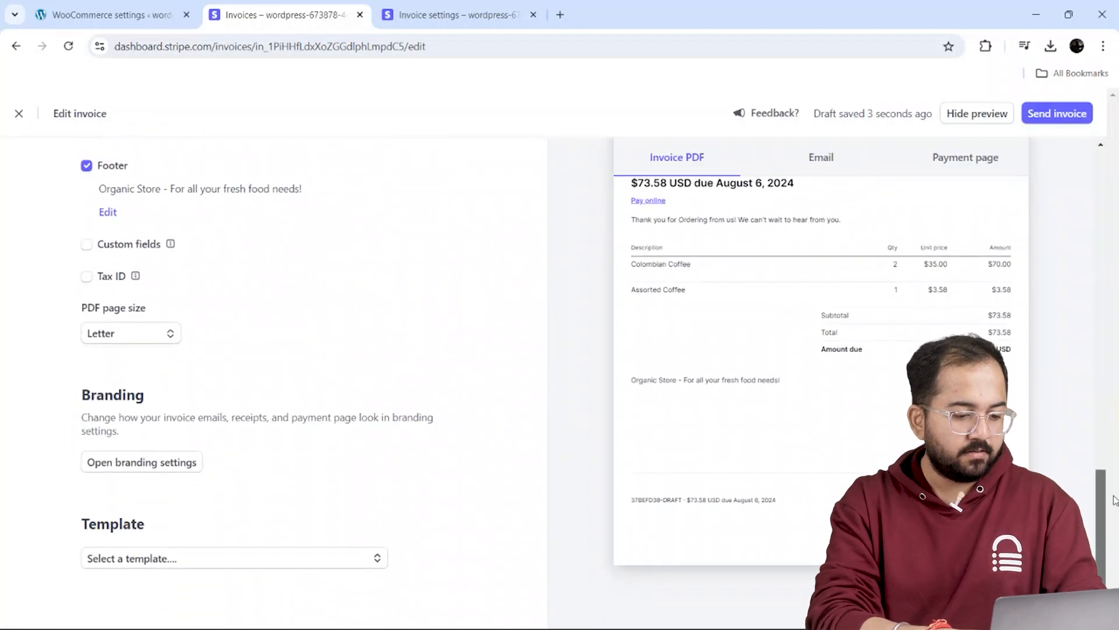
{"action": "scroll", "scroll_direction": "down", "scroll_amount": 3}
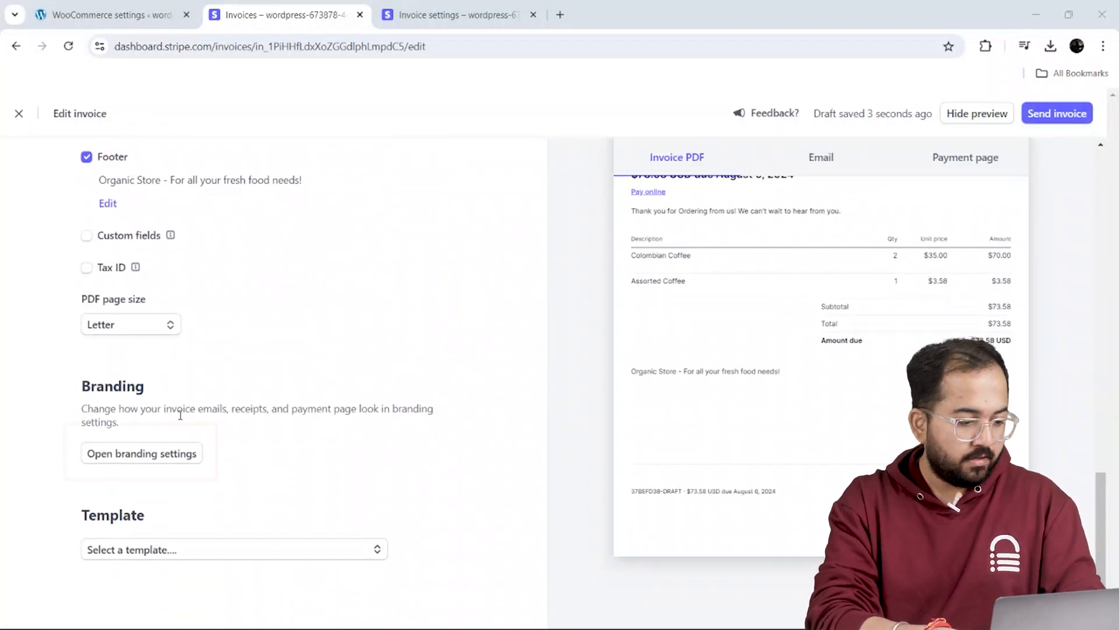
Upload a logo, set green brand colours, preview the payment page and save the branding
{"action": "left_click", "coordinate": [141, 453]}
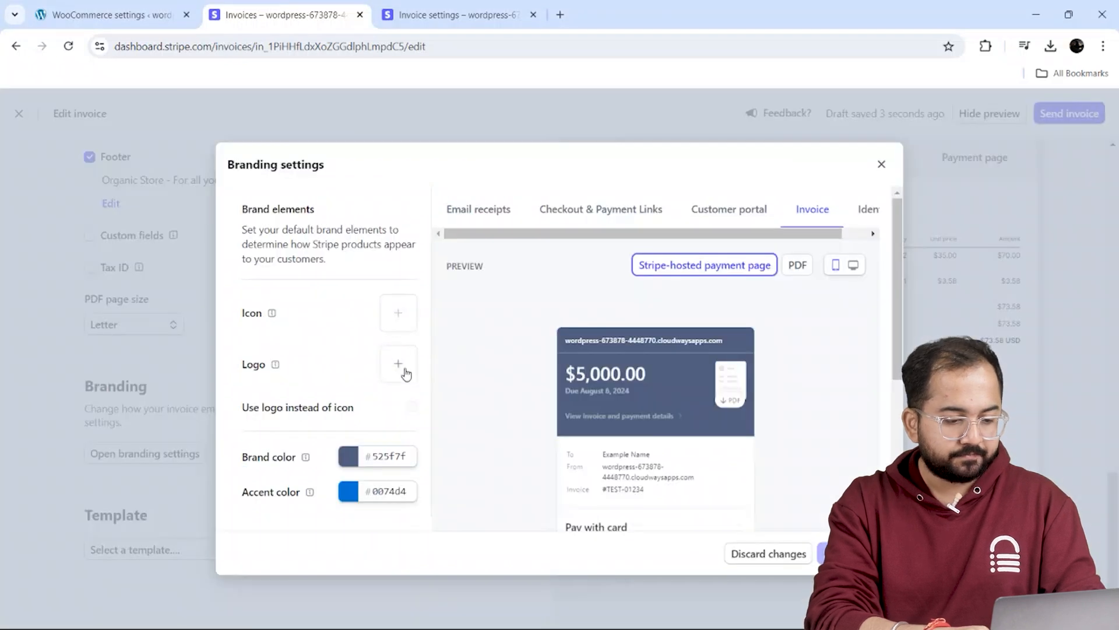
{"action": "left_click", "coordinate": [398, 364]}
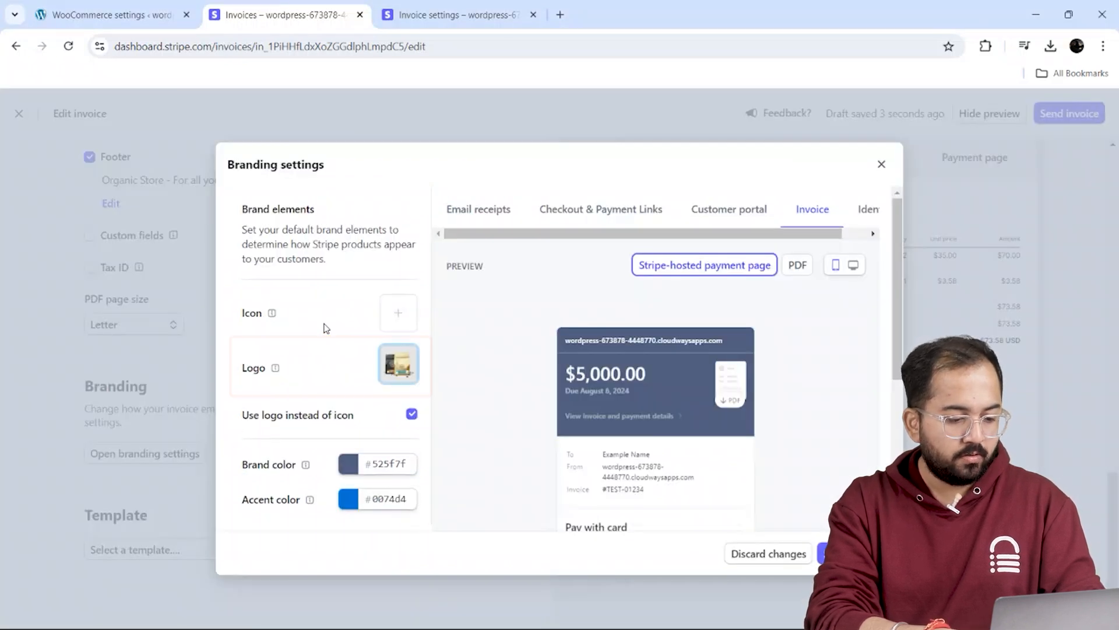
{"action": "left_click", "coordinate": [478, 209]}
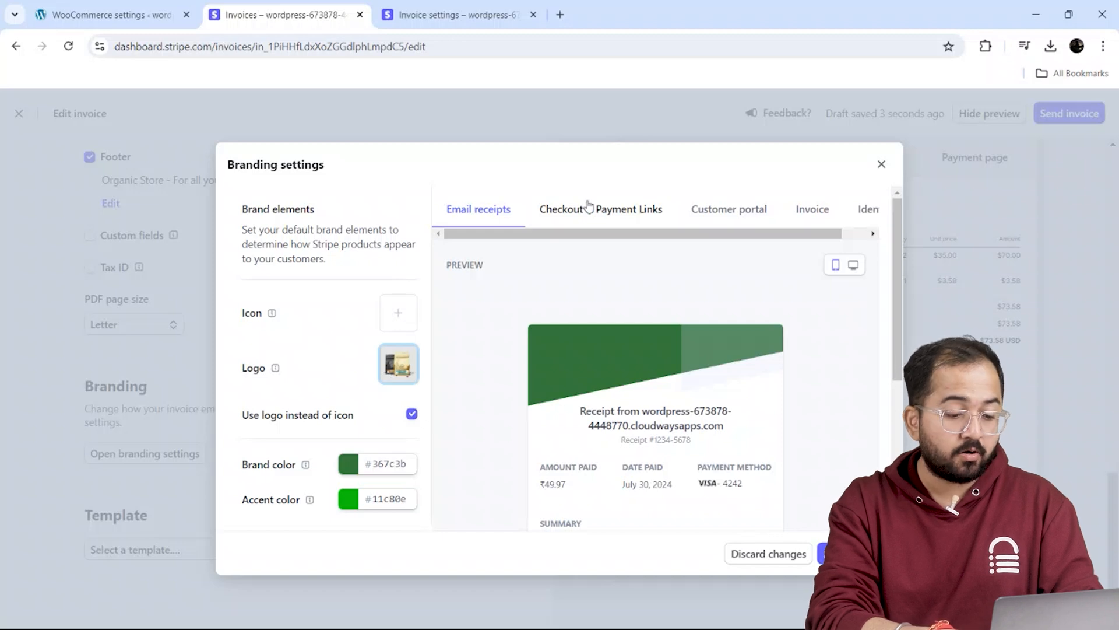
{"action": "left_click", "coordinate": [783, 209]}
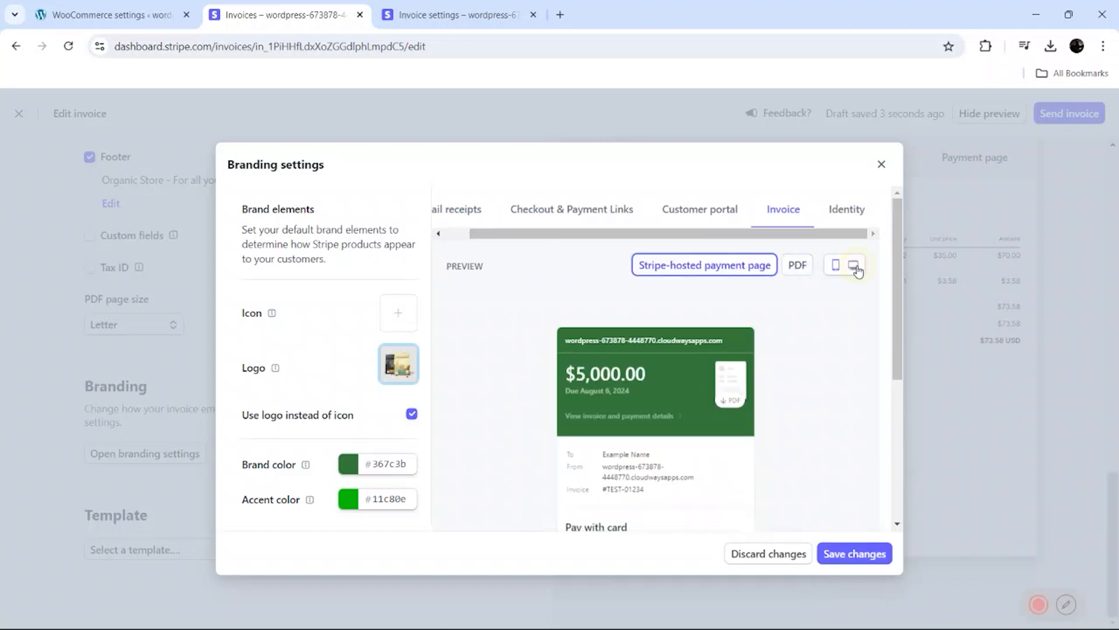
{"action": "left_click", "coordinate": [852, 265]}
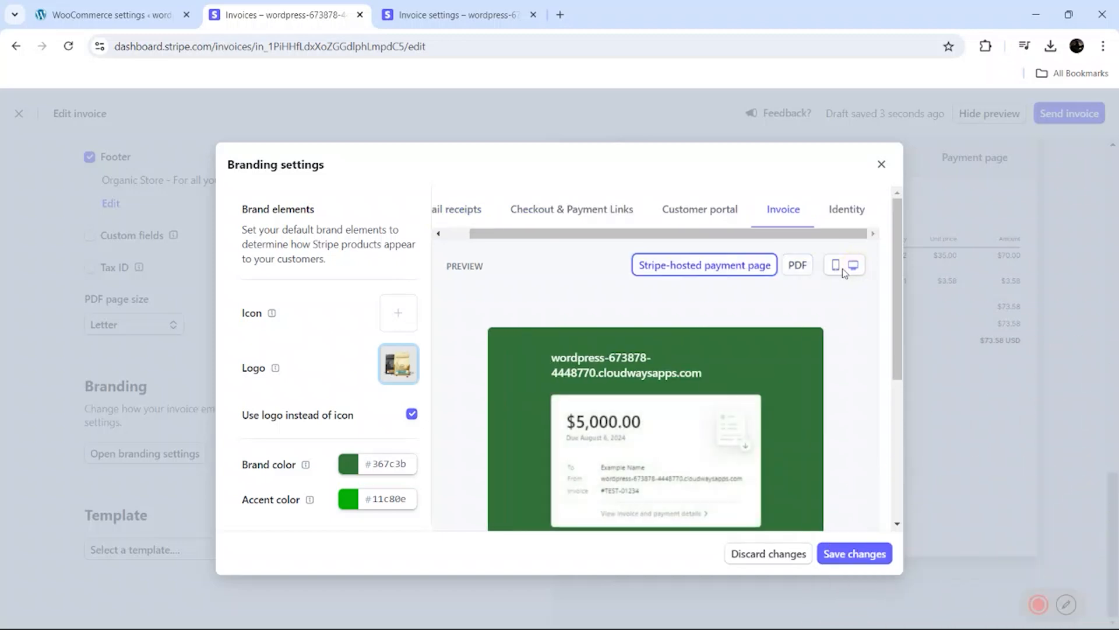
{"action": "left_click", "coordinate": [853, 265]}
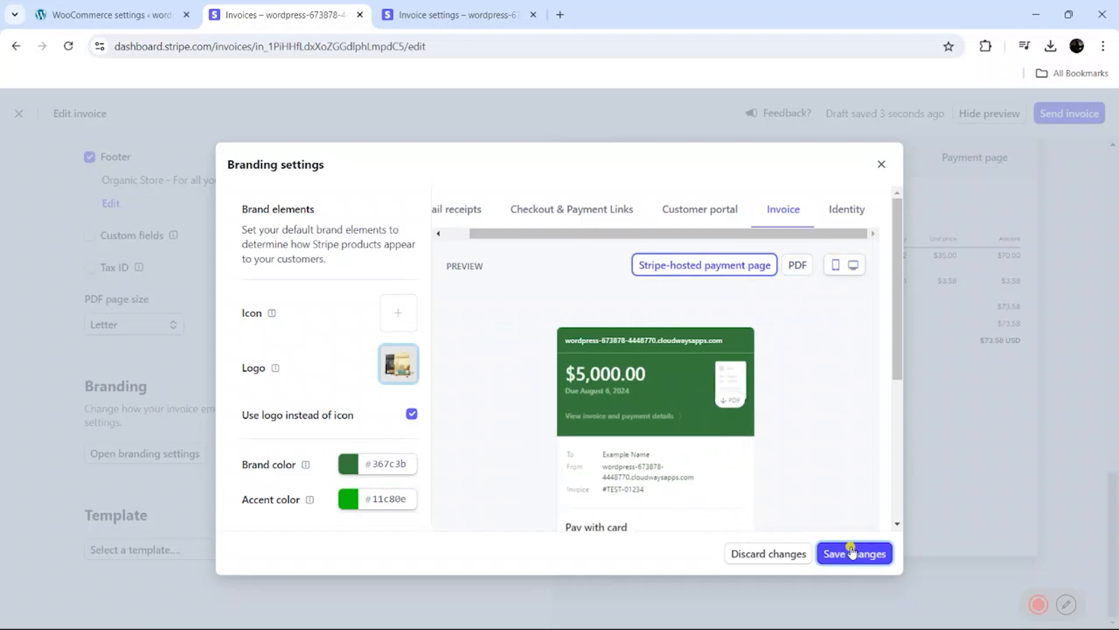
{"action": "left_click", "coordinate": [854, 553]}
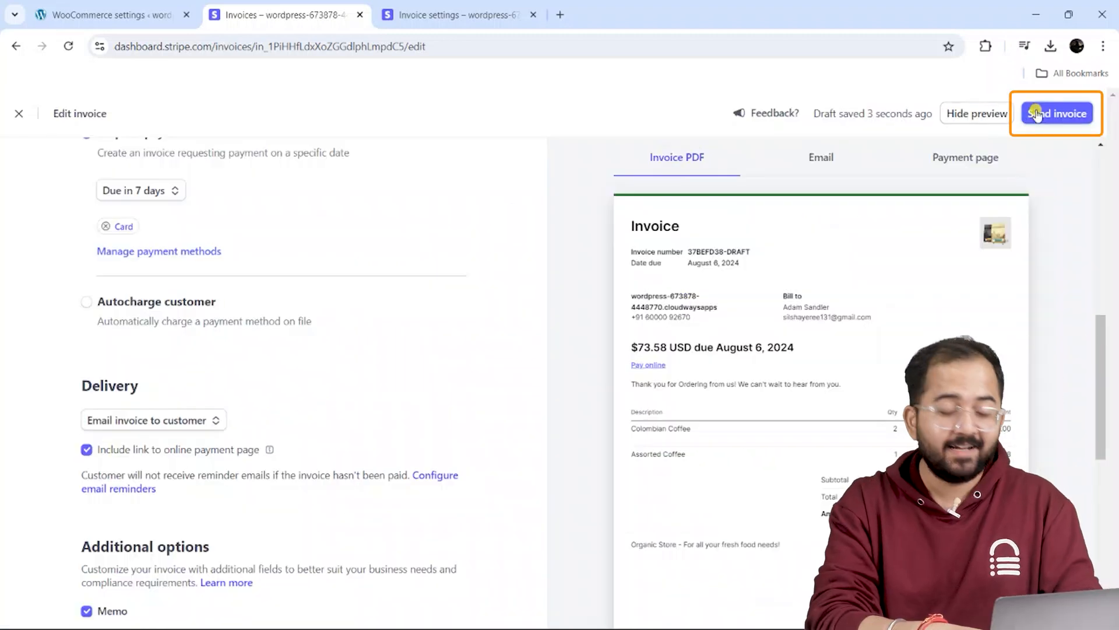
Send the $73.58 invoice to the customer without extra copy recipients
{"action": "left_click", "coordinate": [1058, 113]}
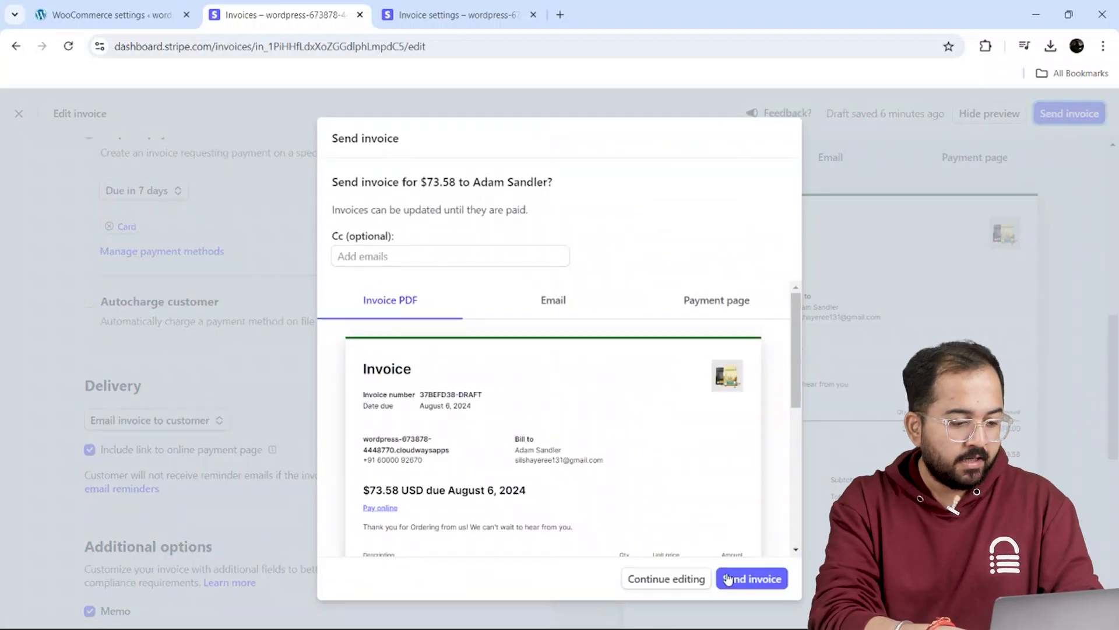
{"action": "left_click", "coordinate": [450, 256]}
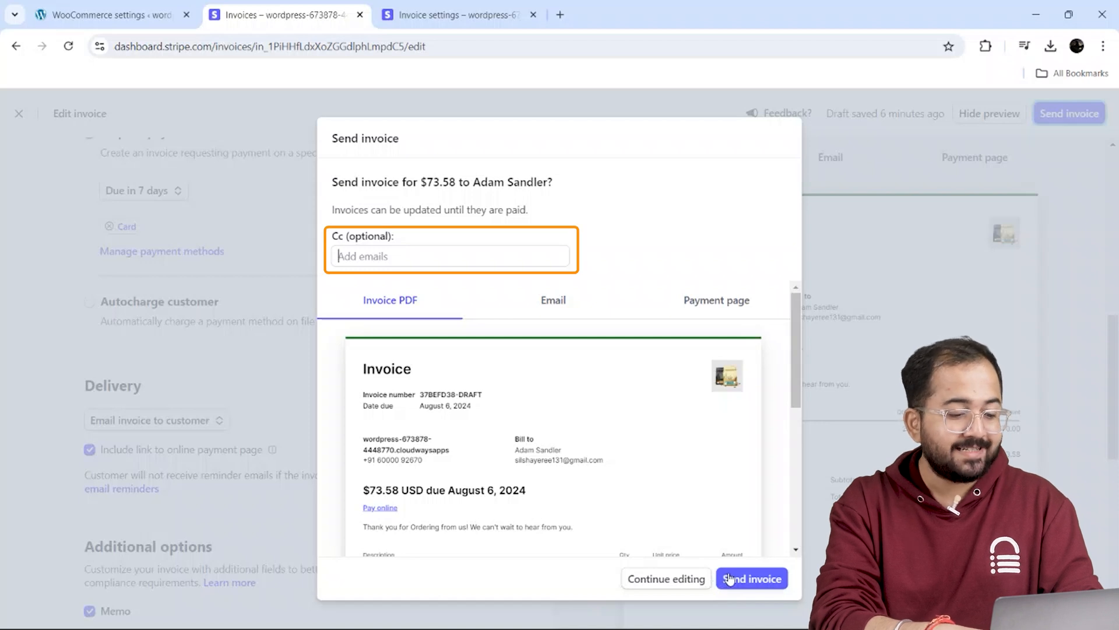
{"action": "left_click", "coordinate": [751, 578]}
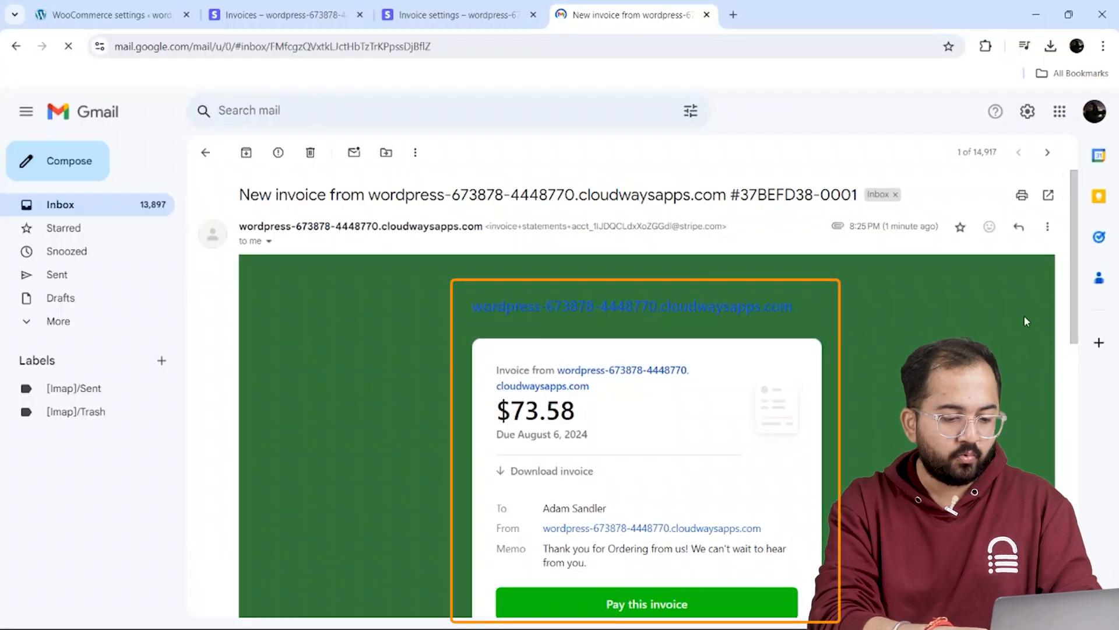
From the invoice email, follow 'Pay this invoice' to the Stripe-hosted $73.58 payment page
{"action": "scroll", "scroll_direction": "down", "scroll_amount": 3}
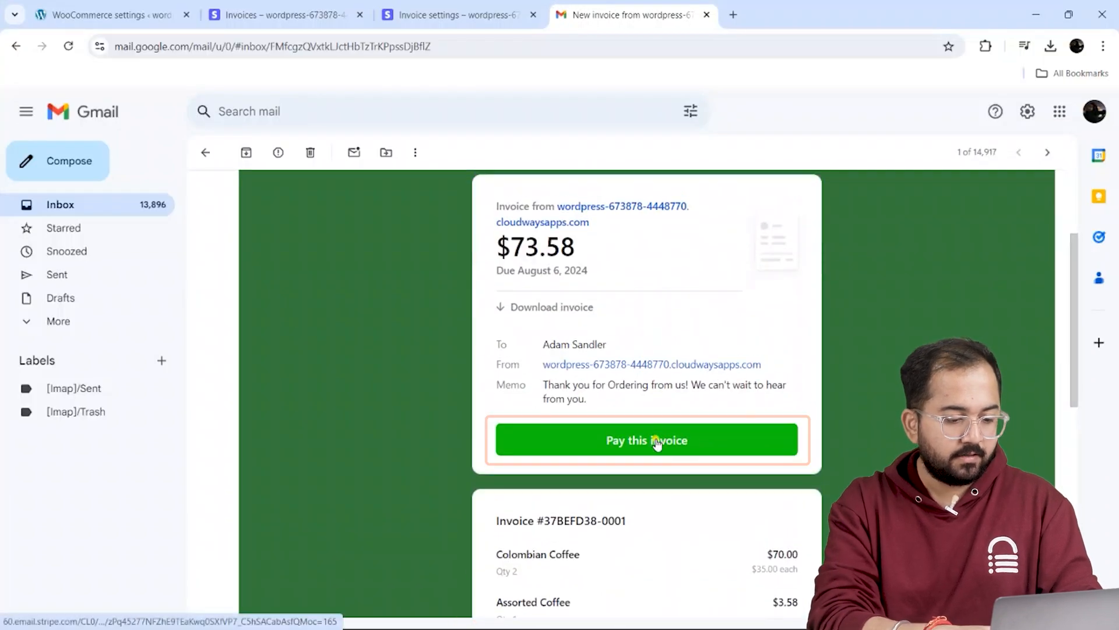
{"action": "left_click", "coordinate": [646, 439]}
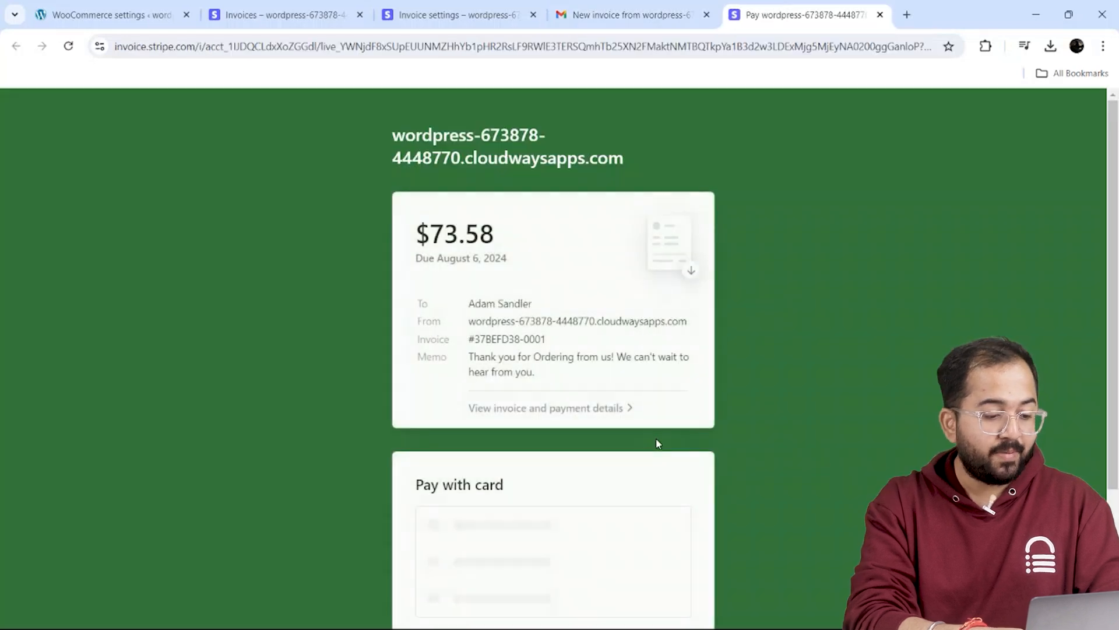